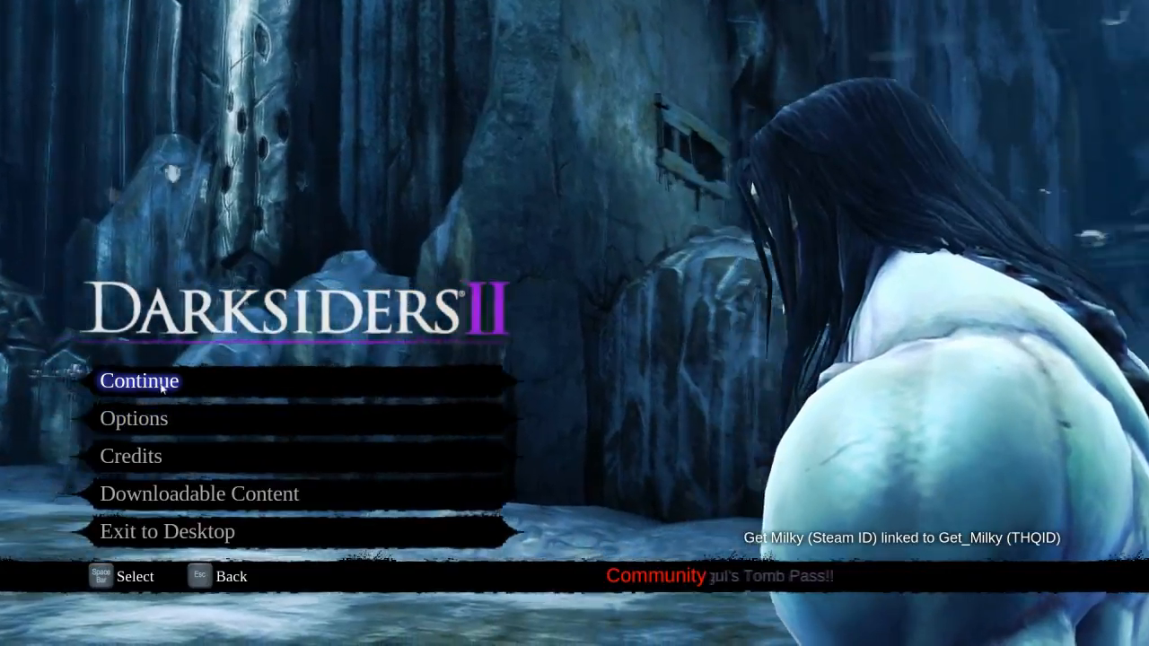
Choose Options on the Darksiders II title menu to reach the Game Options page.
click(140, 380)
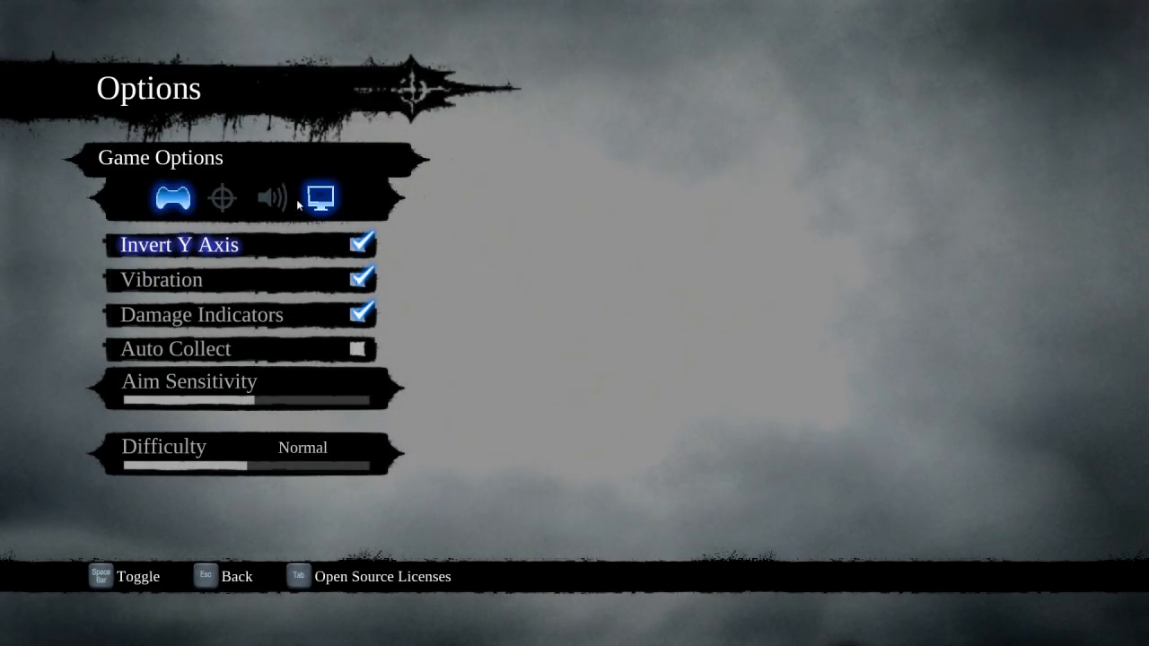
View the Video and Audio option pages, then return to the general Game Options.
click(320, 198)
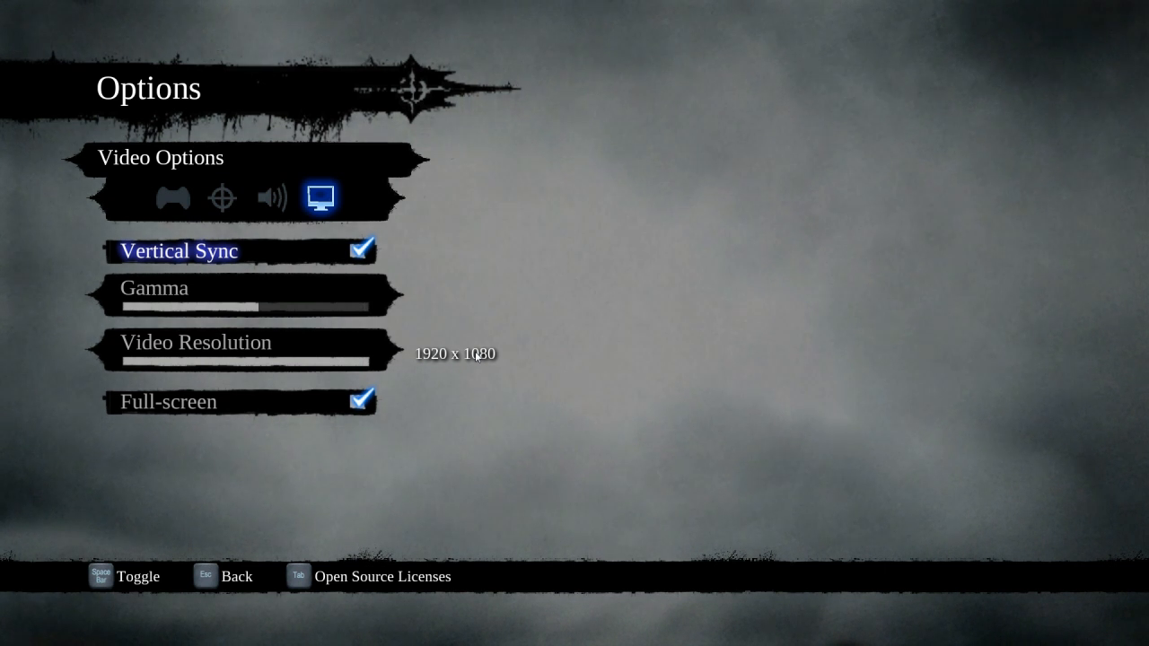
click(271, 196)
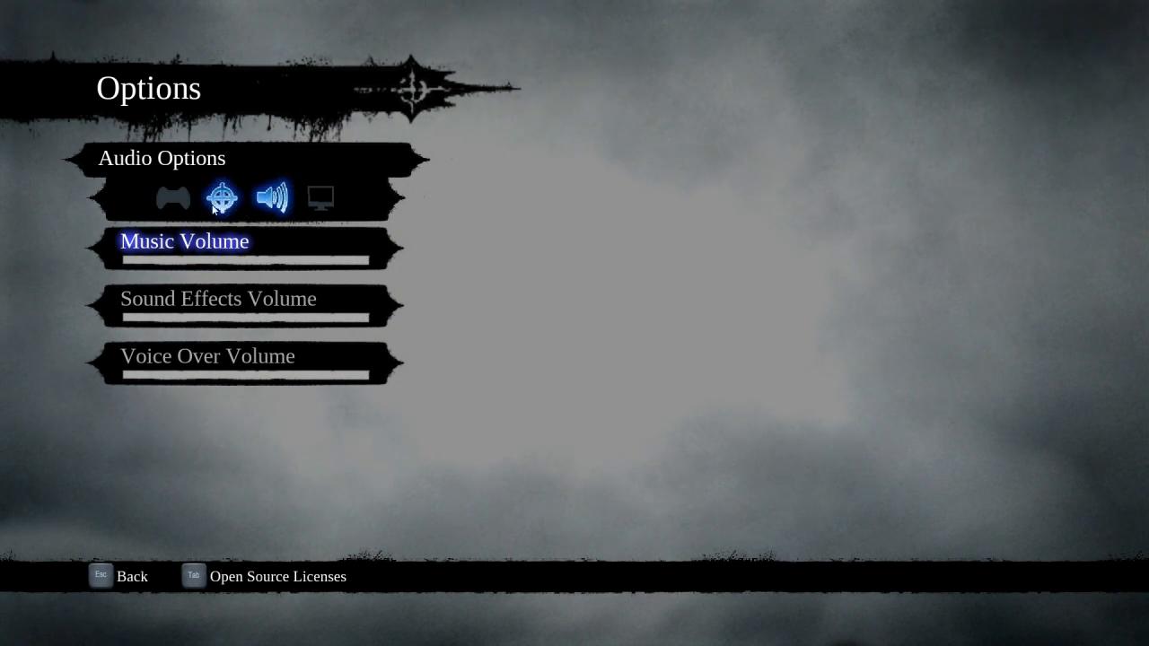
click(172, 197)
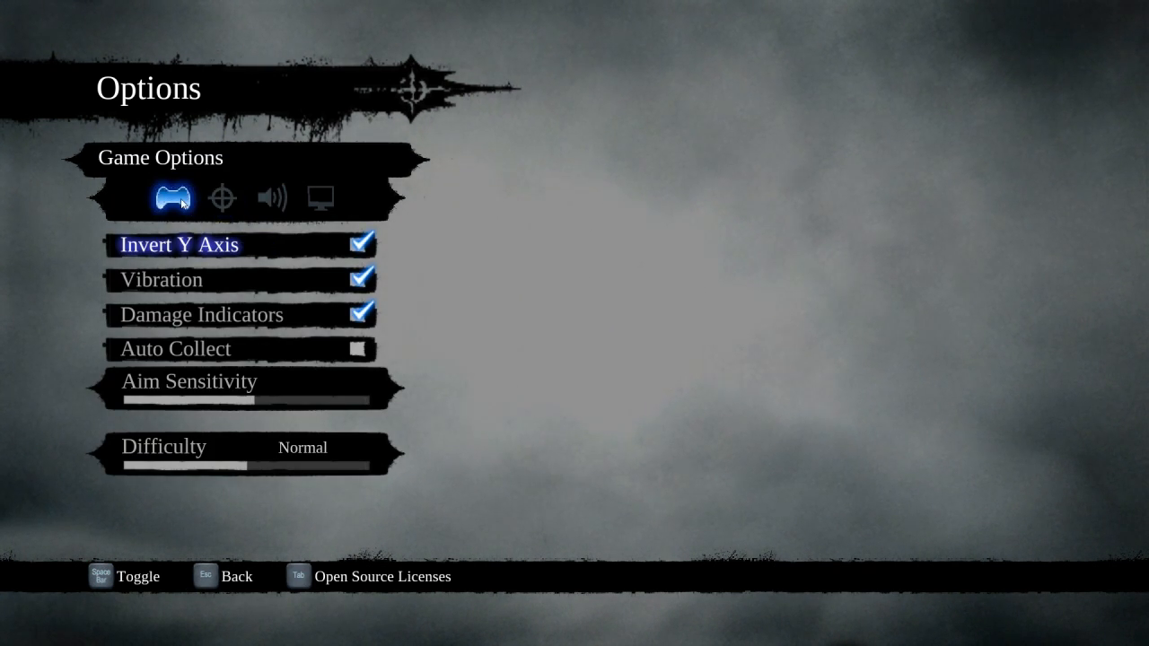
mouse_move(216, 258)
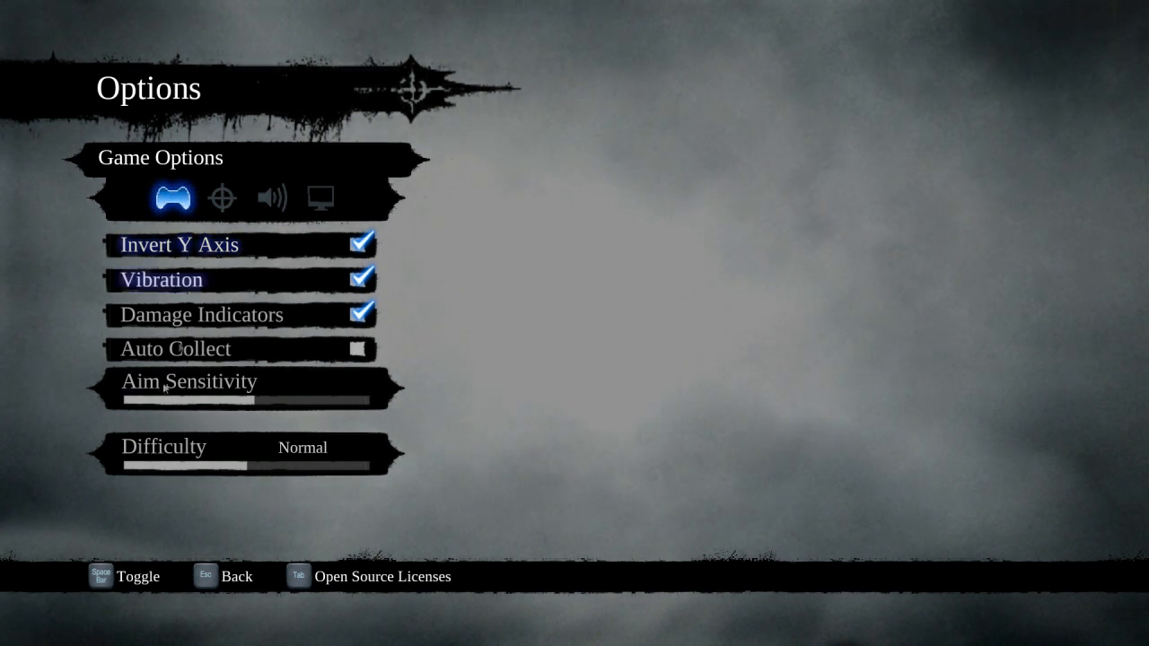
mouse_move(220, 581)
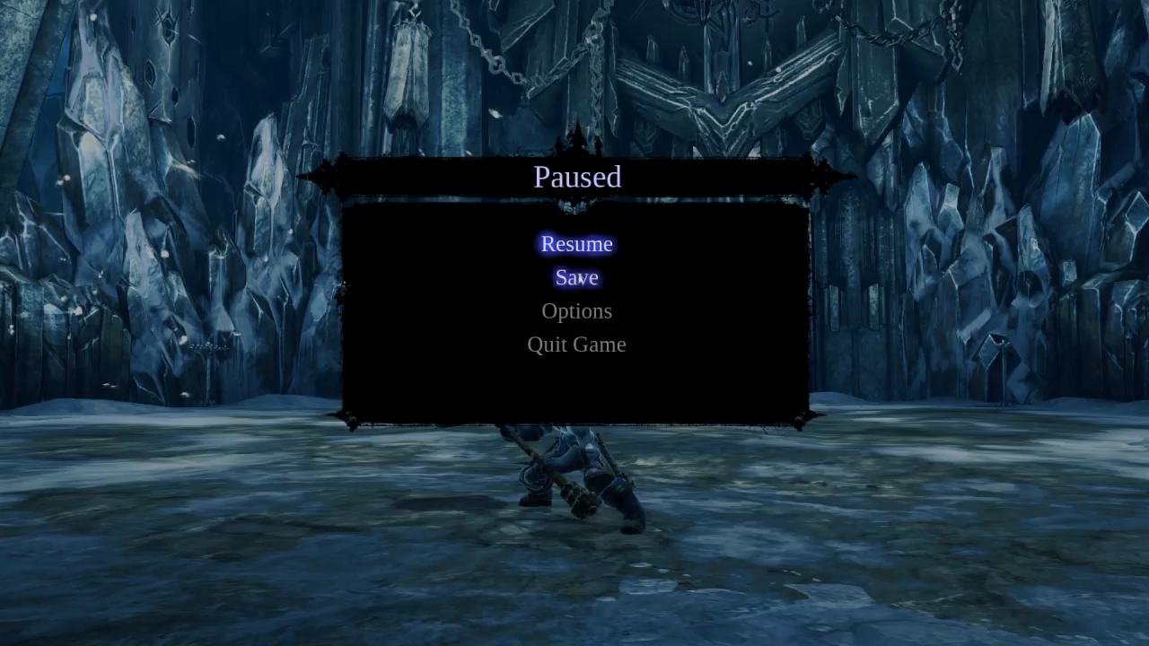
click(575, 243)
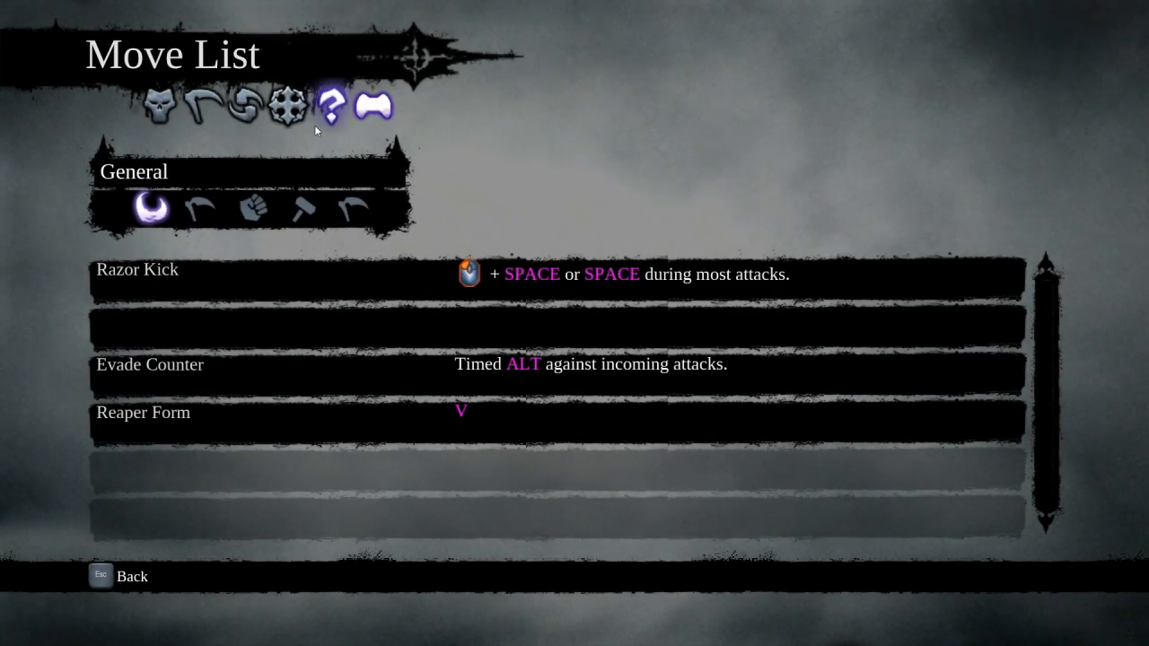
Browse the melee combos, then start and cancel remapping the Jump key.
click(286, 106)
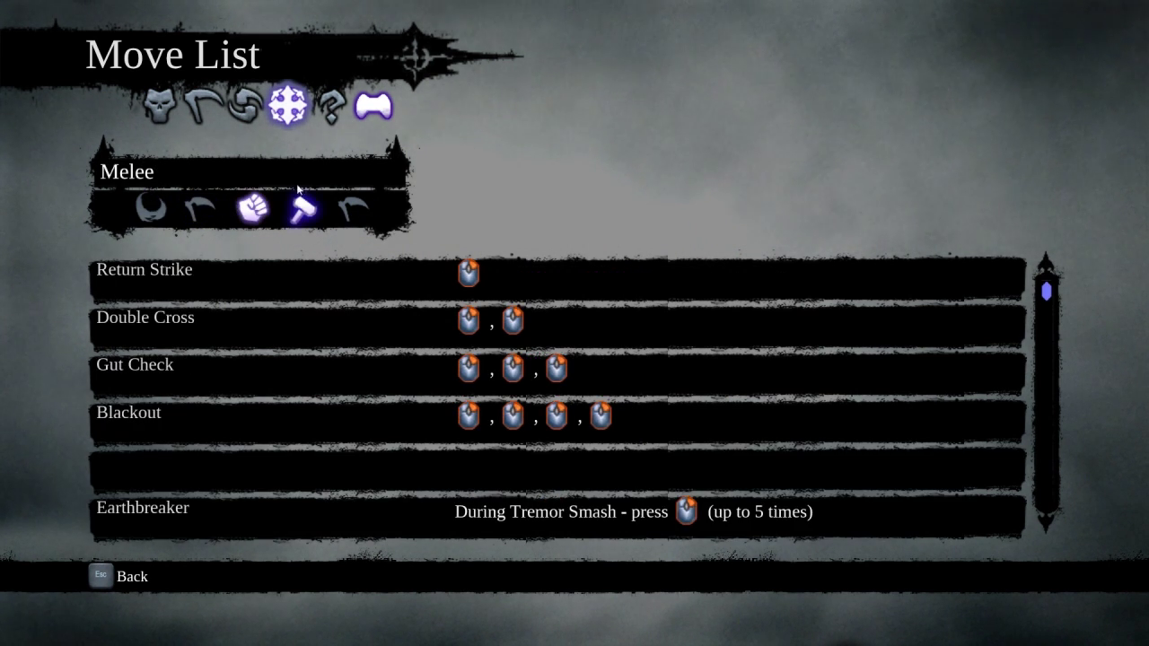
click(365, 212)
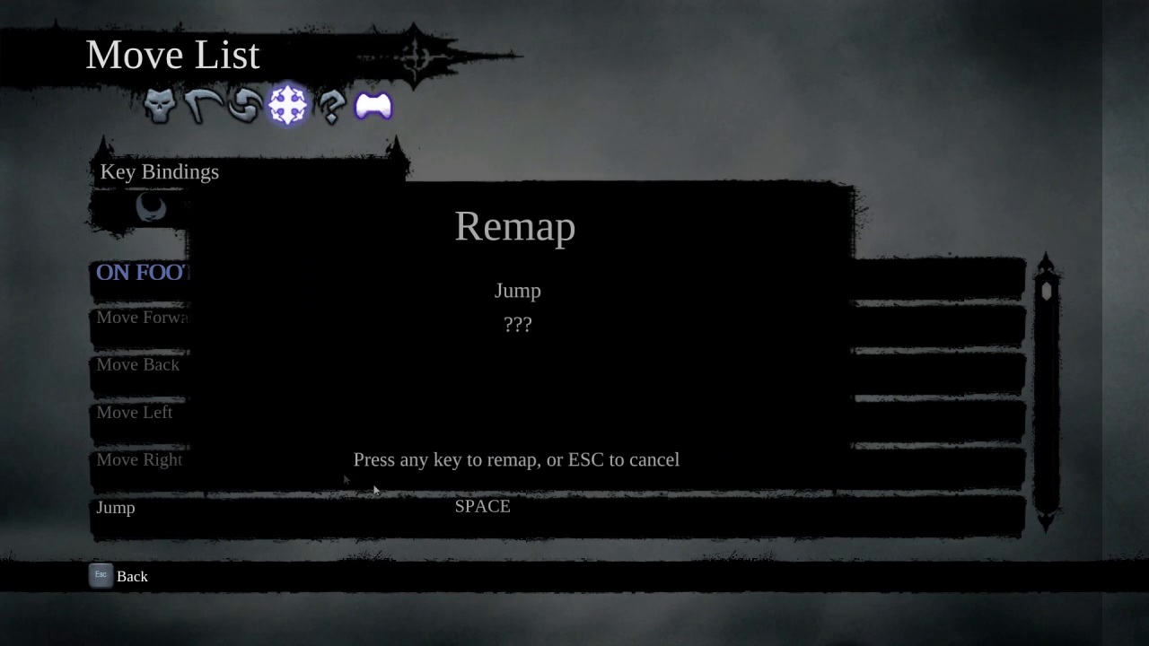
key(Escape)
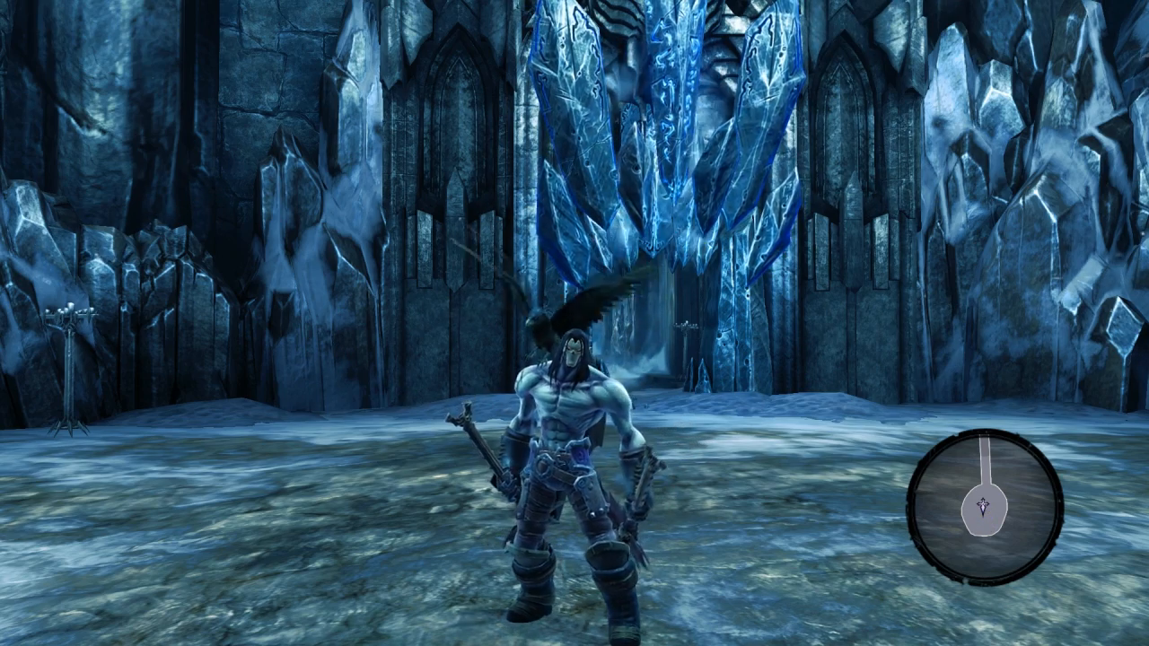
Pause, open Options and back out, then quit Darksiders II to the desktop.
key(Escape)
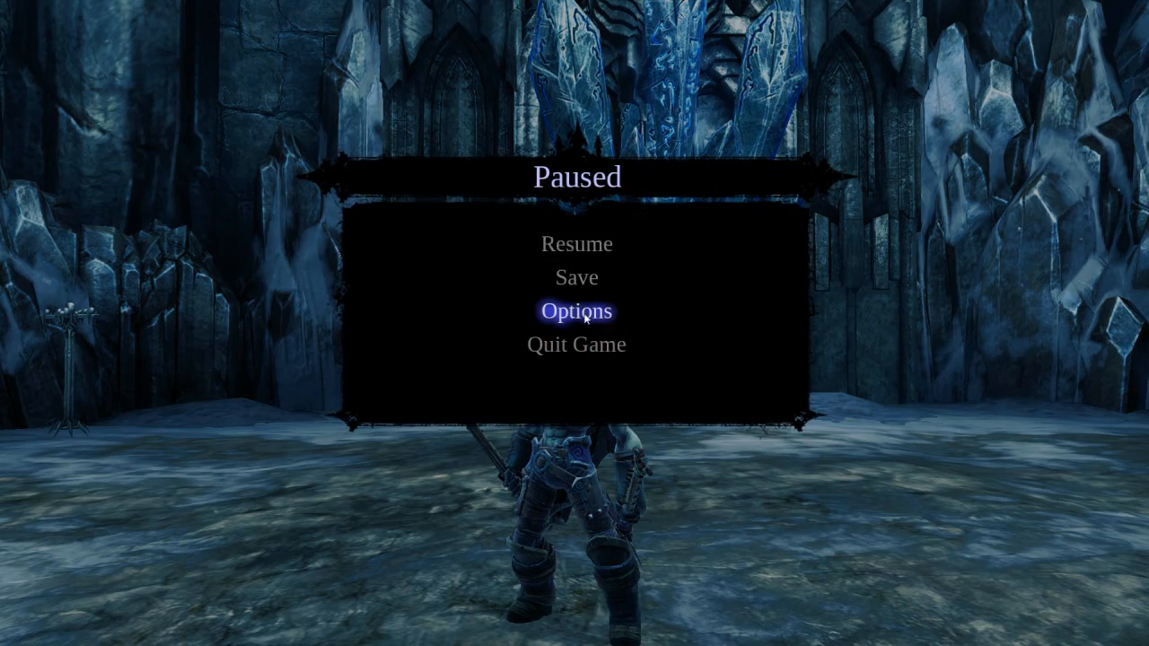
click(577, 311)
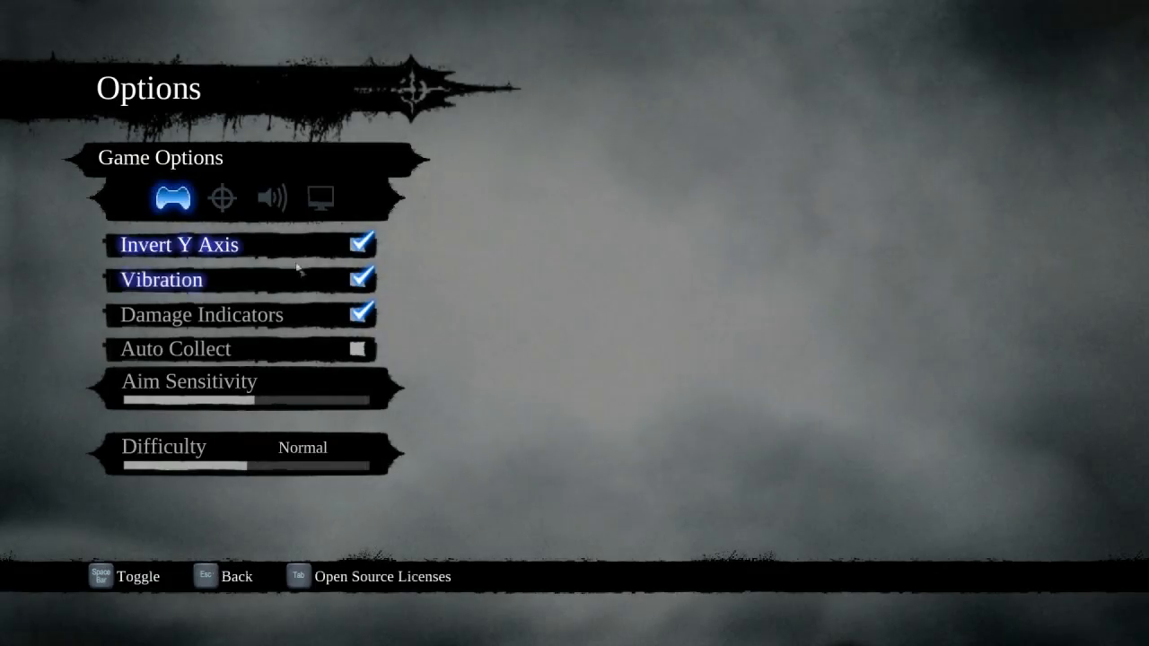
click(319, 197)
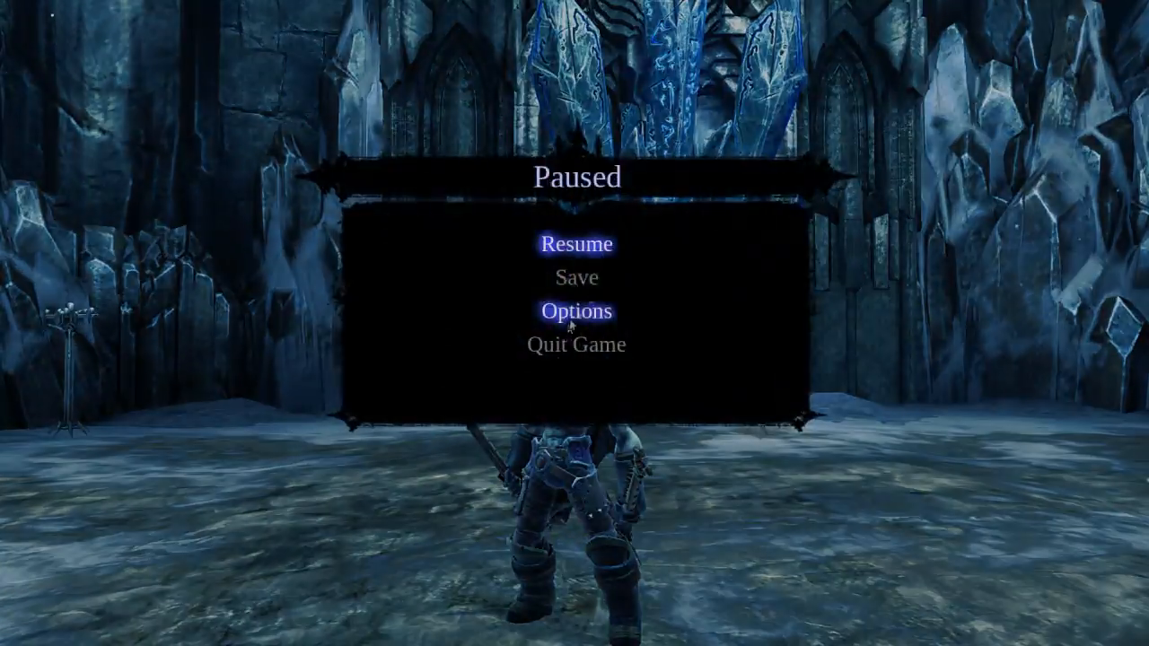
click(575, 244)
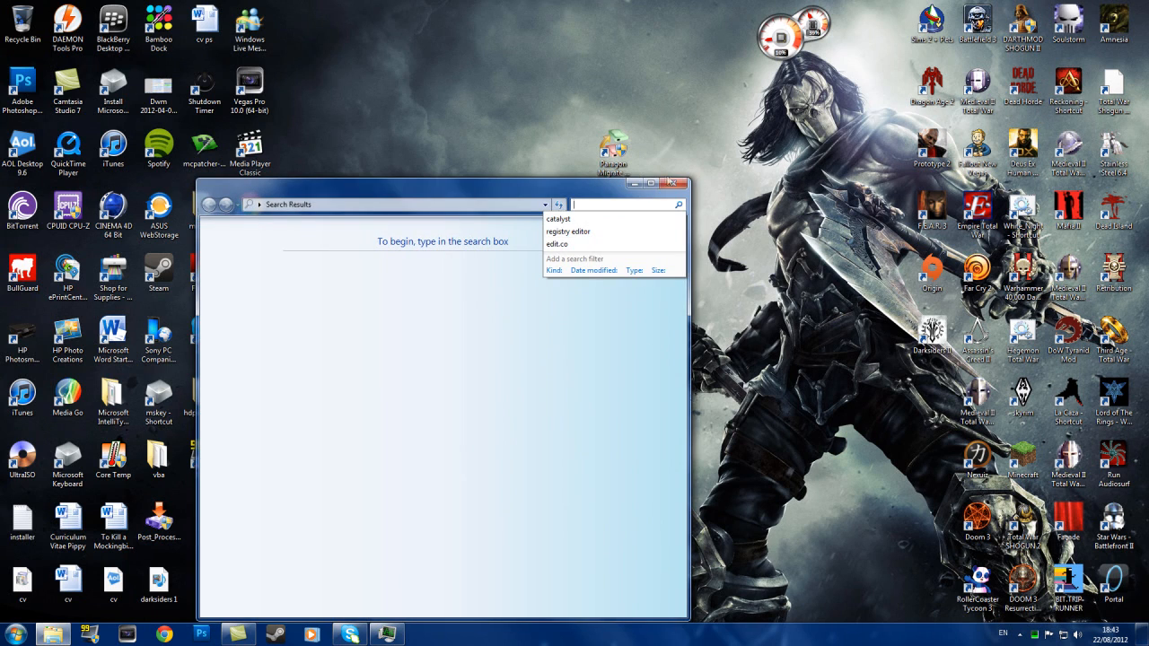
Close the empty Search Results window and launch Google Chrome.
click(673, 183)
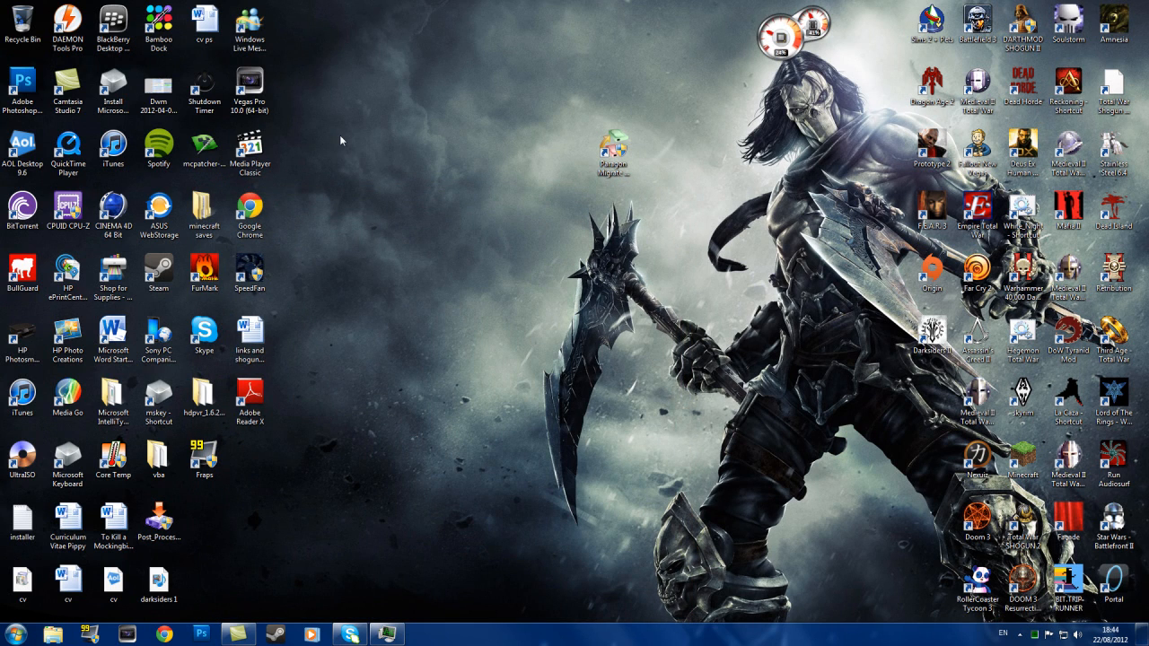
mouse_move(705, 150)
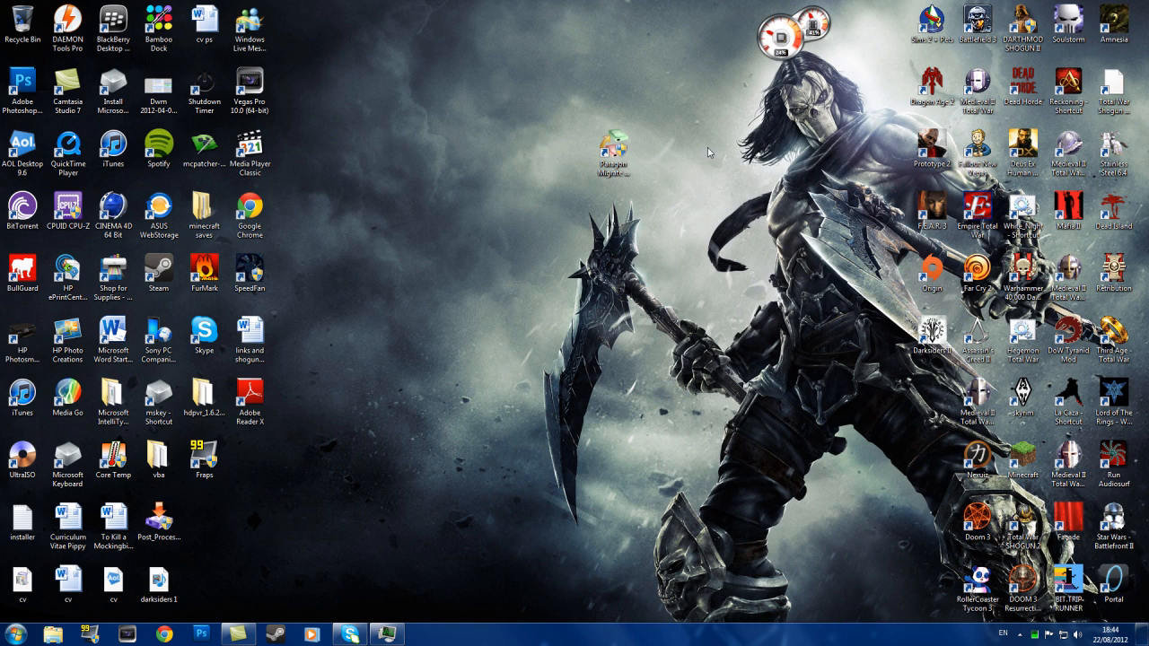
mouse_move(719, 145)
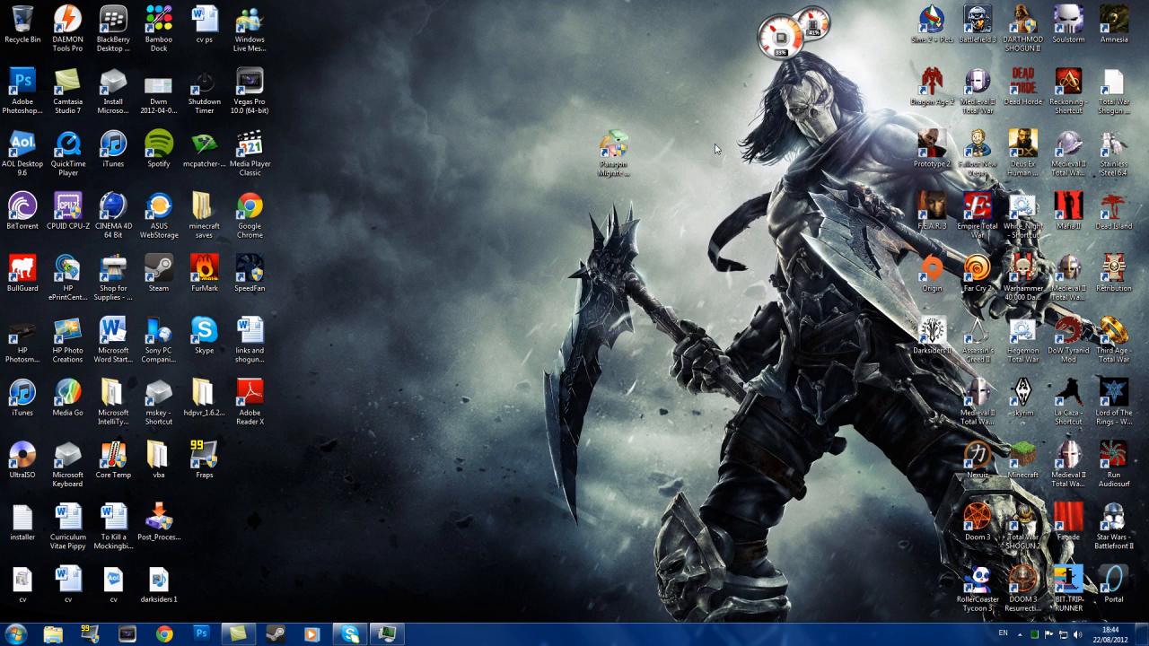
mouse_move(866, 188)
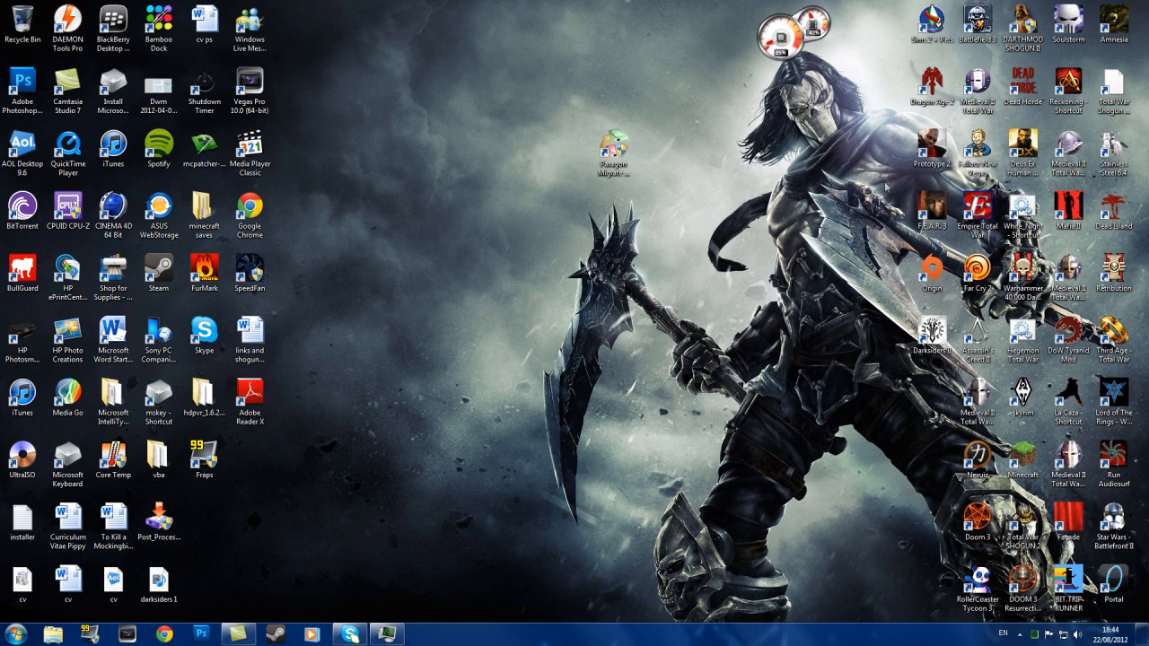
mouse_move(776, 504)
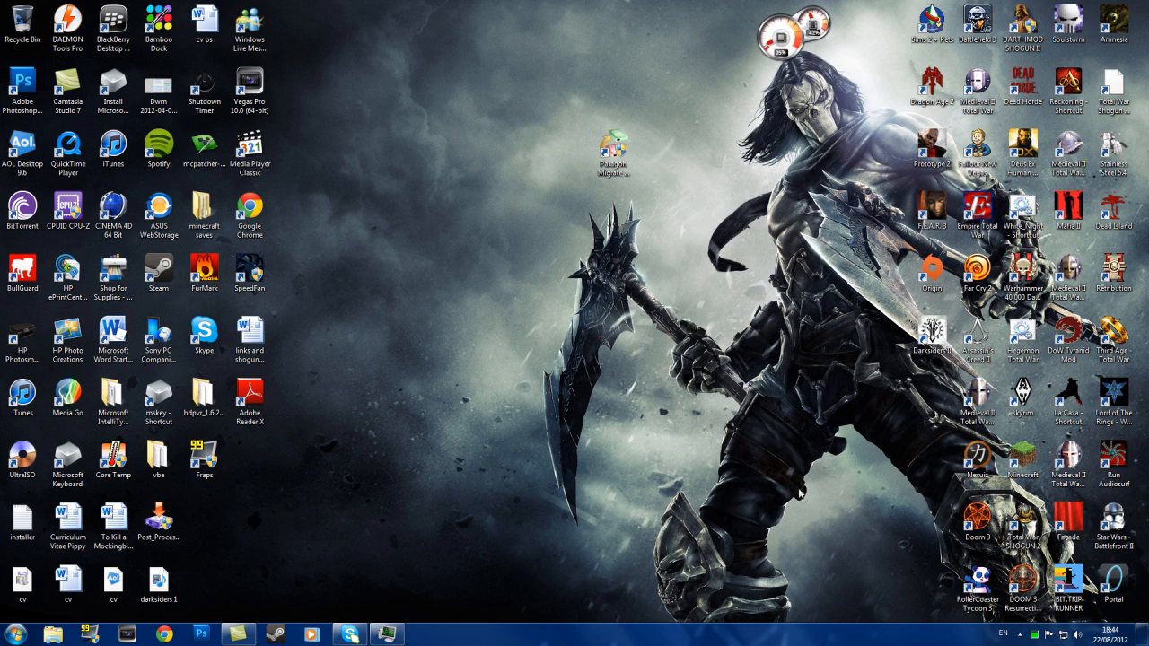
mouse_move(741, 452)
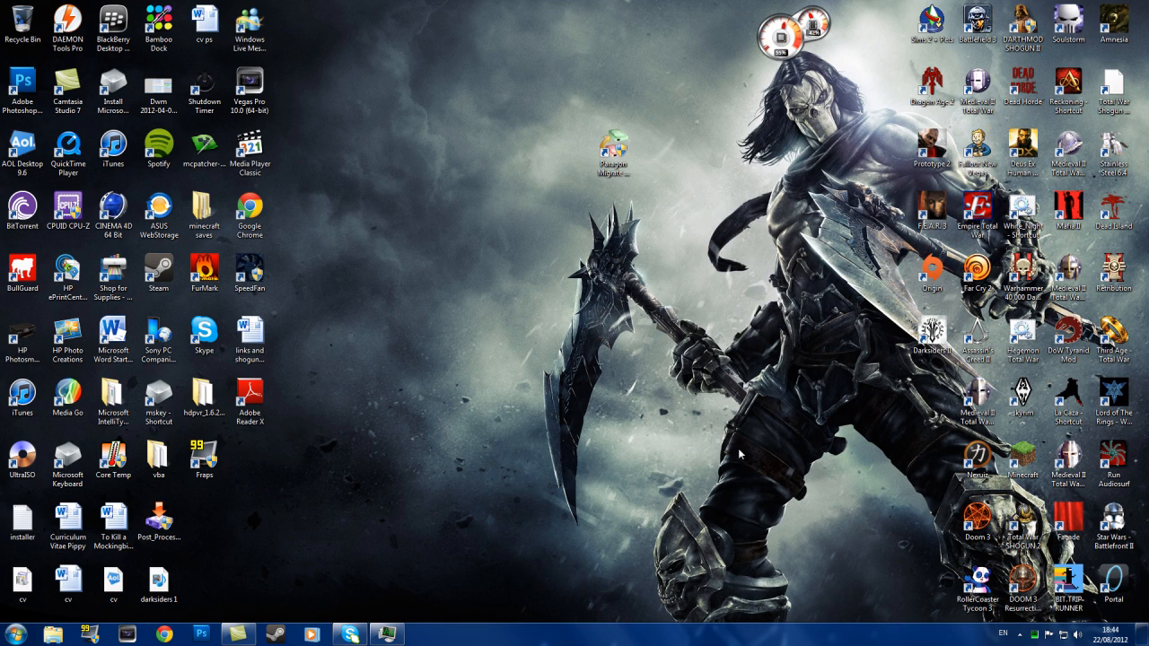
mouse_move(464, 159)
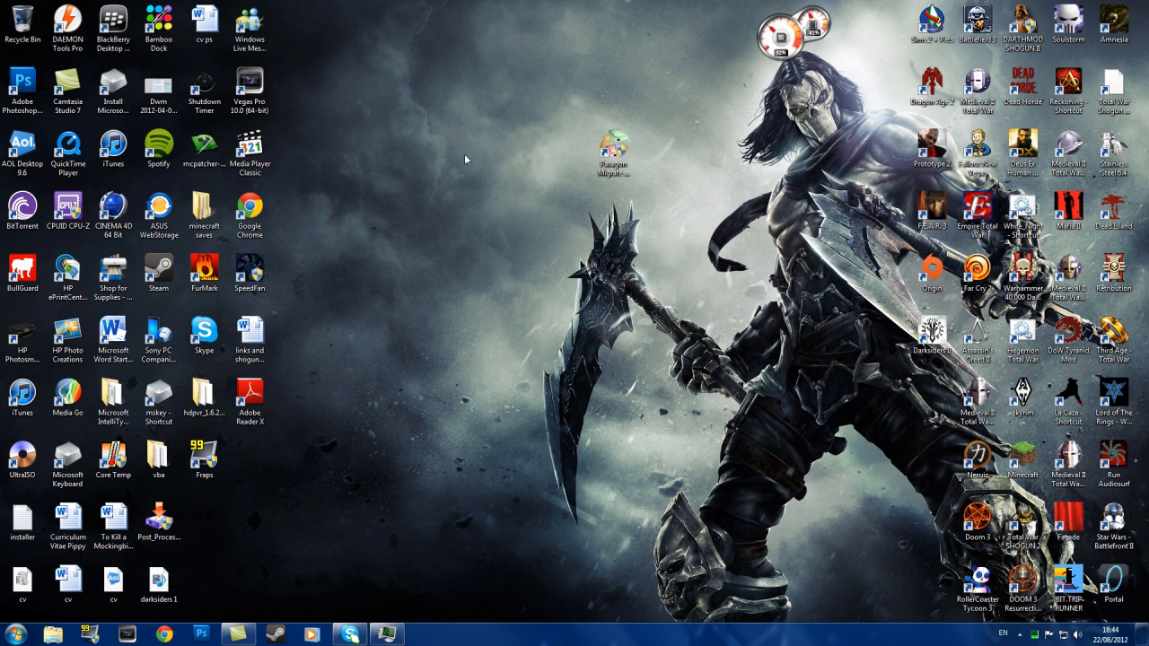
click(158, 337)
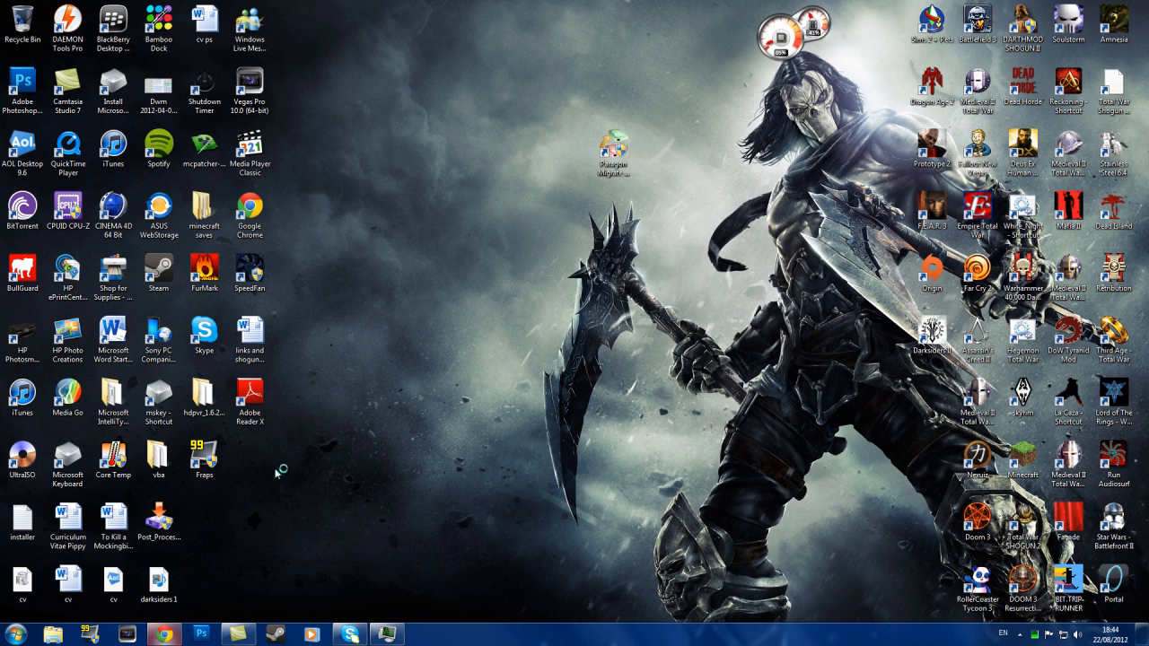
mouse_move(402, 308)
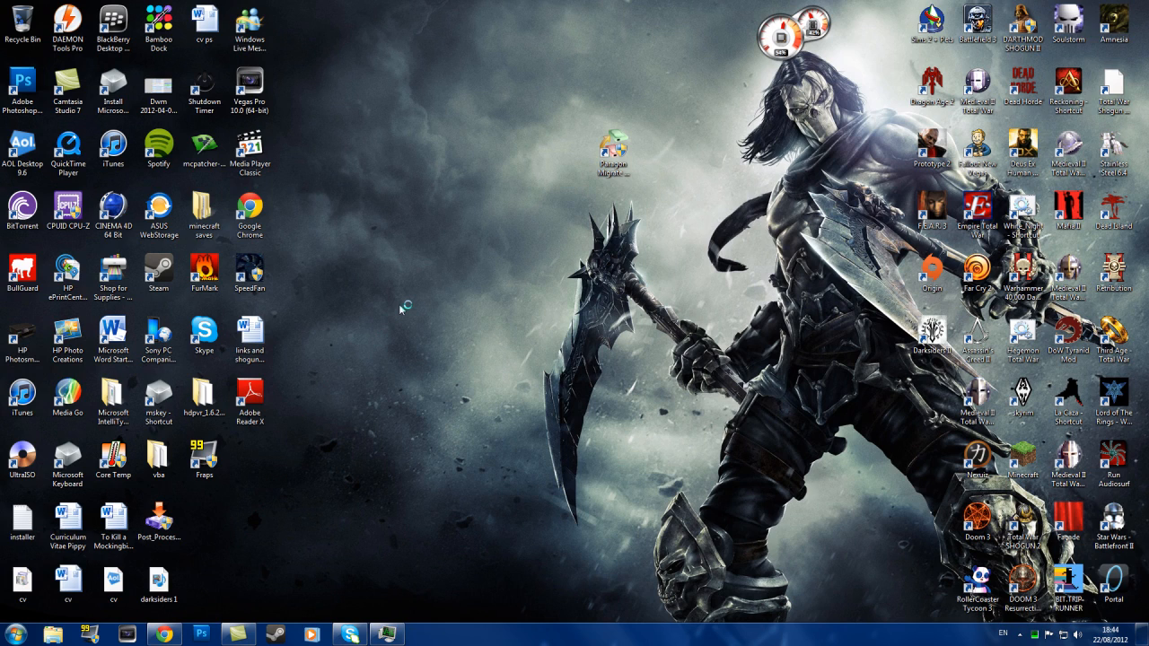
Open the bookmarked Steam forum thread on Darksiders stuttering and screen tearing.
click(164, 633)
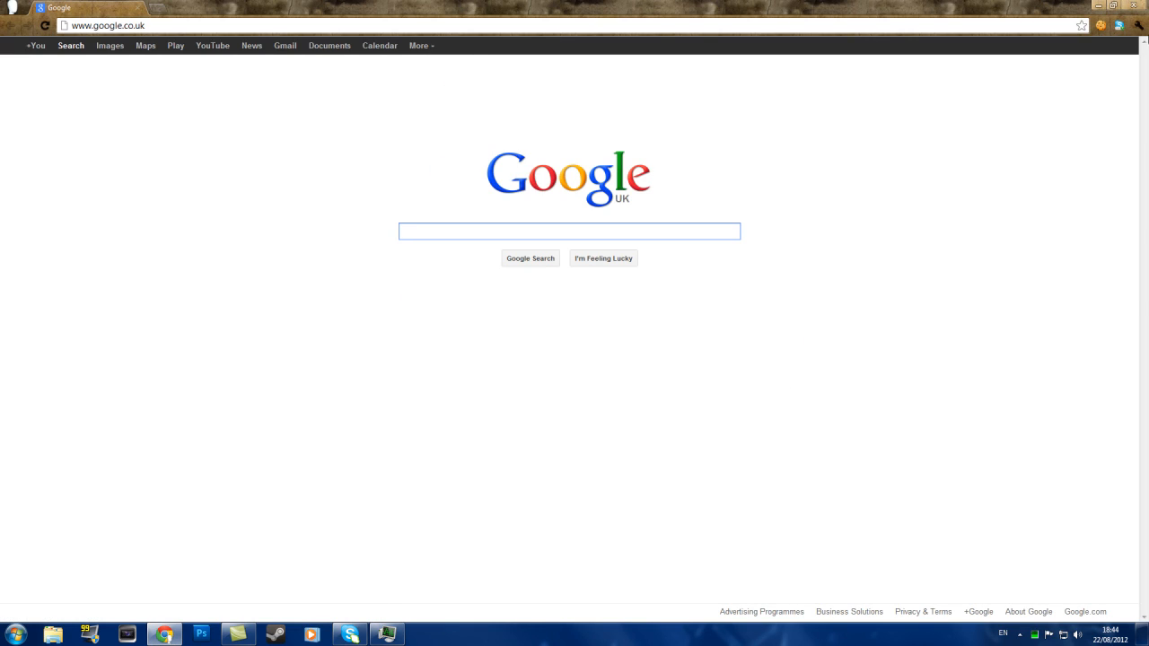
click(1148, 24)
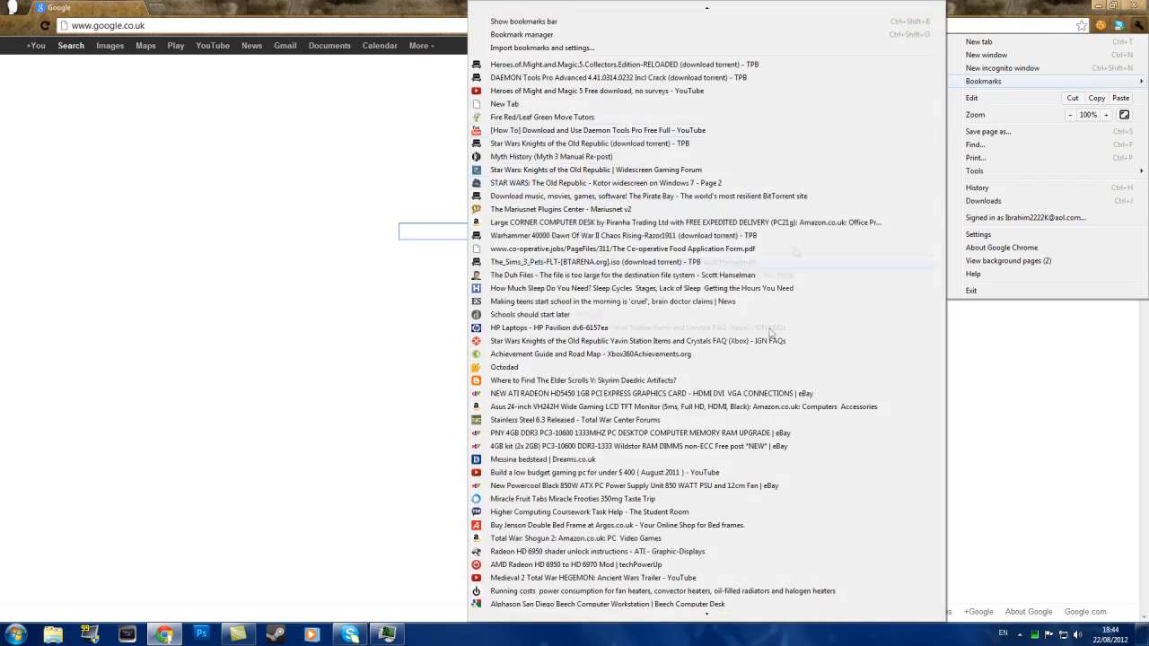
scroll(down, 3)
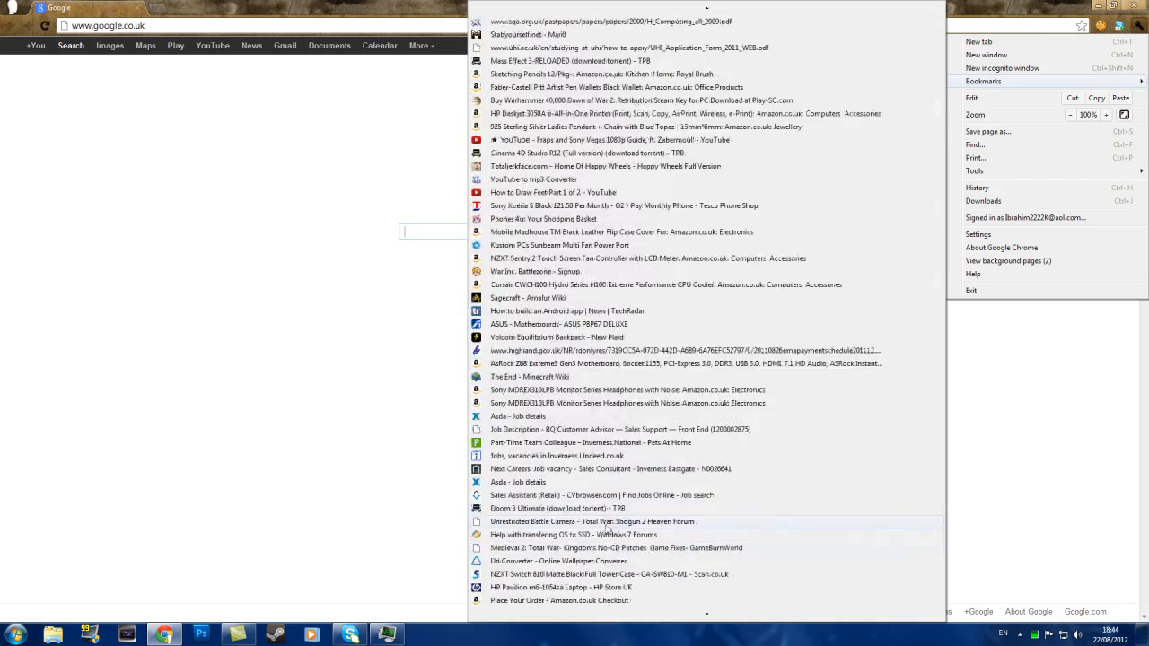
click(596, 522)
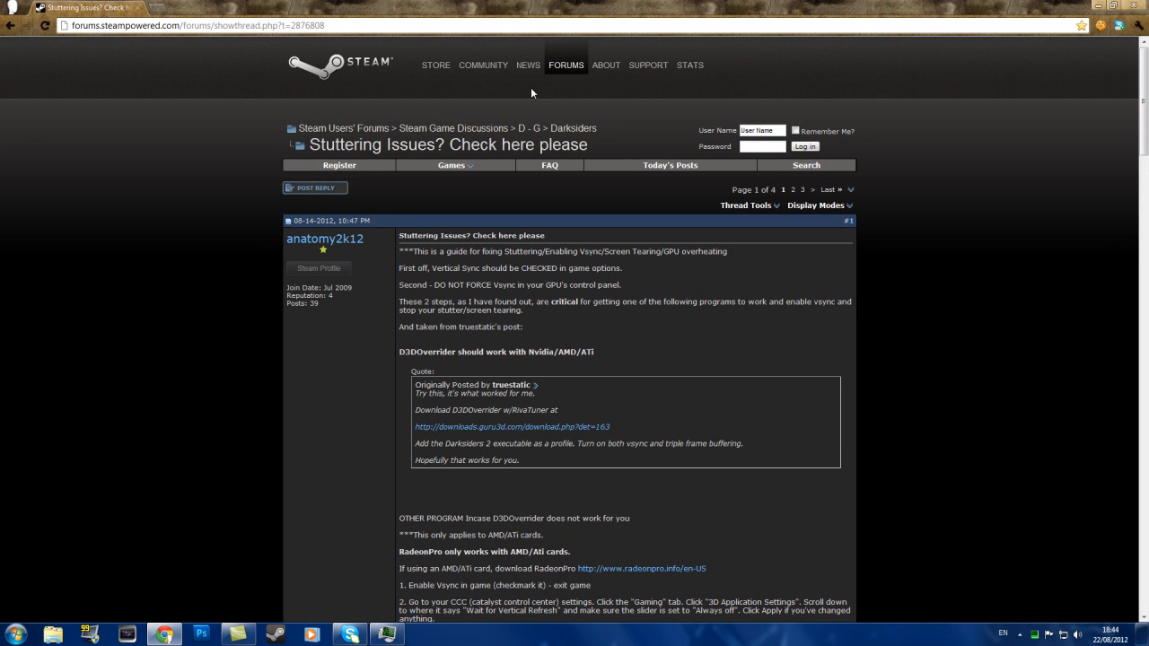
mouse_move(653, 324)
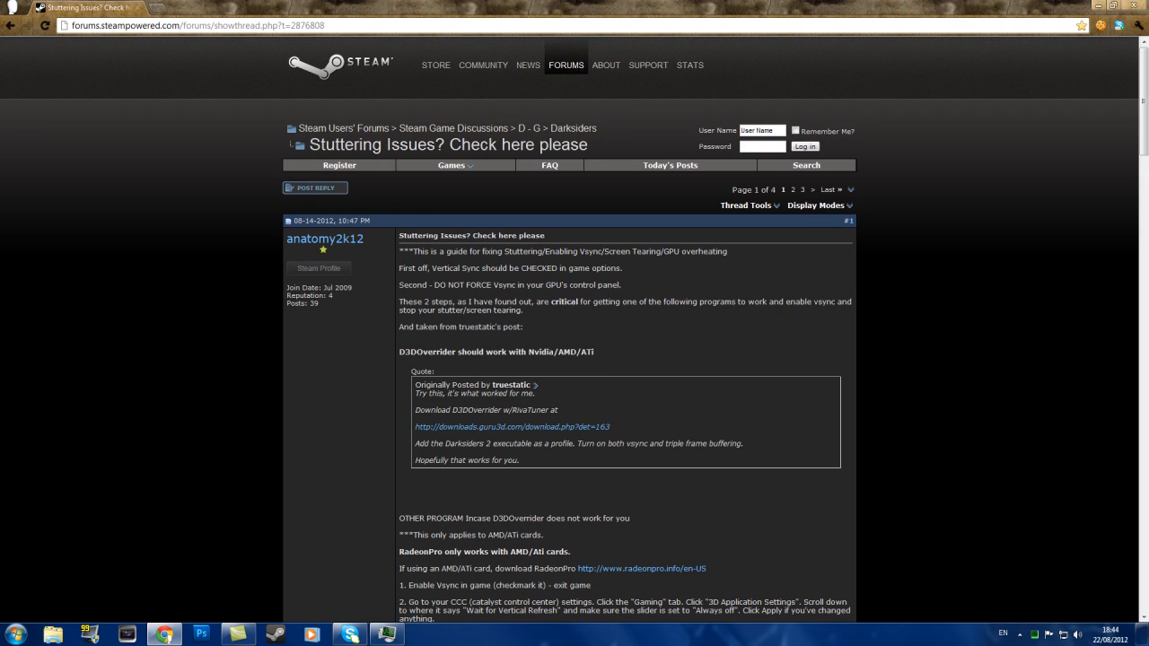
mouse_move(460, 263)
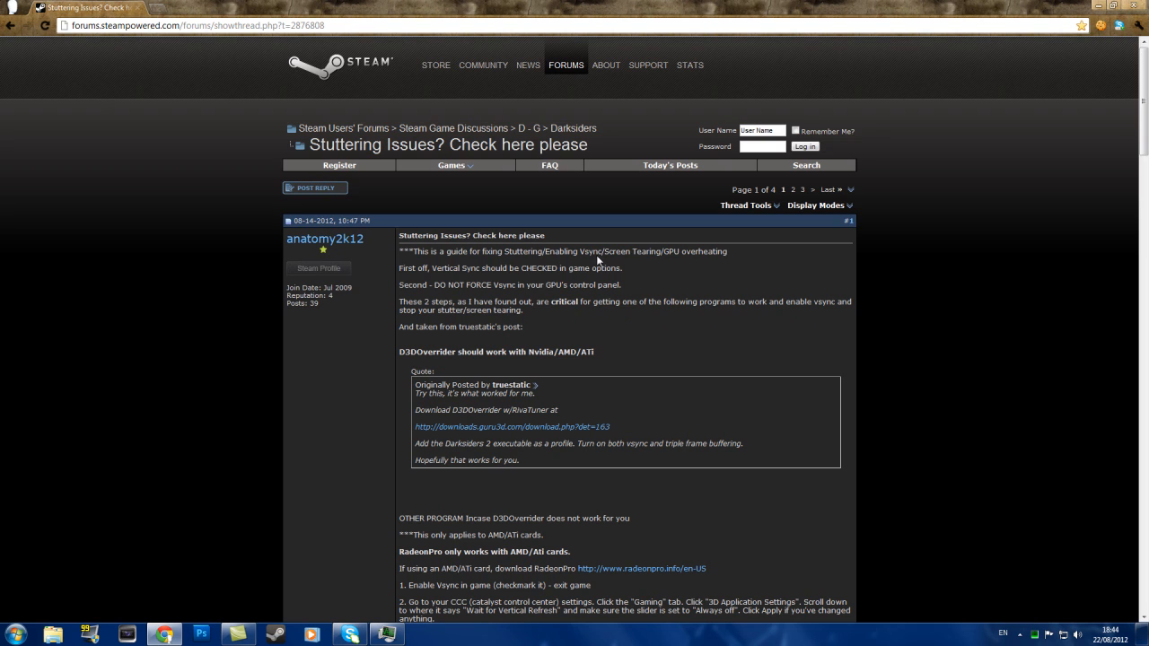
mouse_move(738, 265)
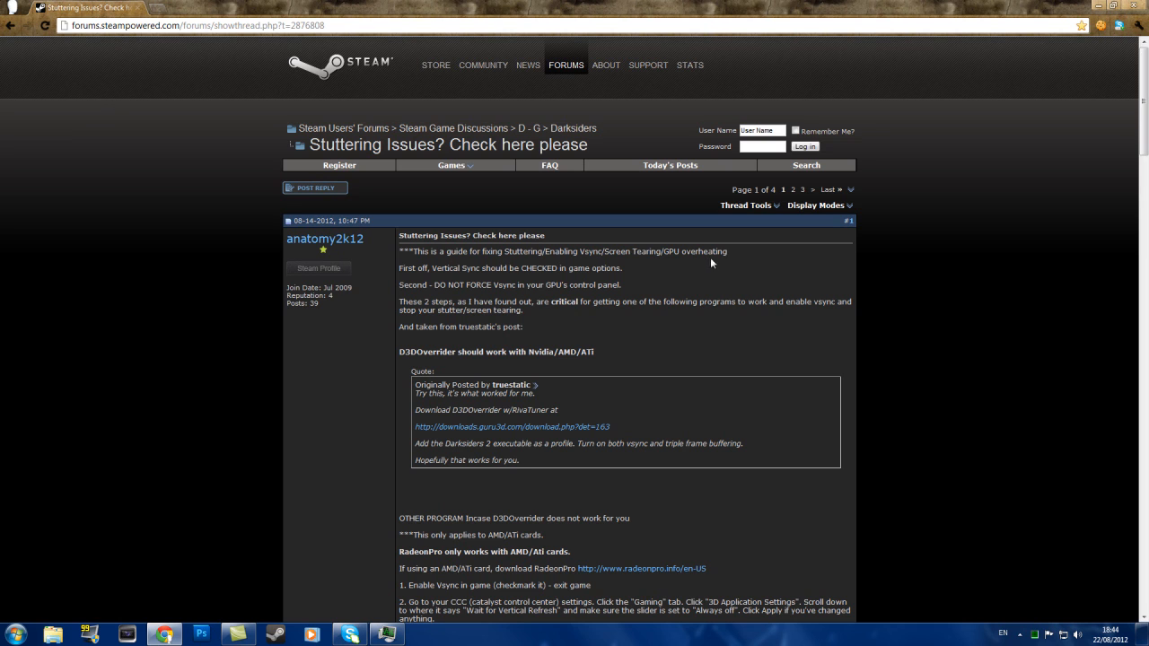
scroll(down, 3)
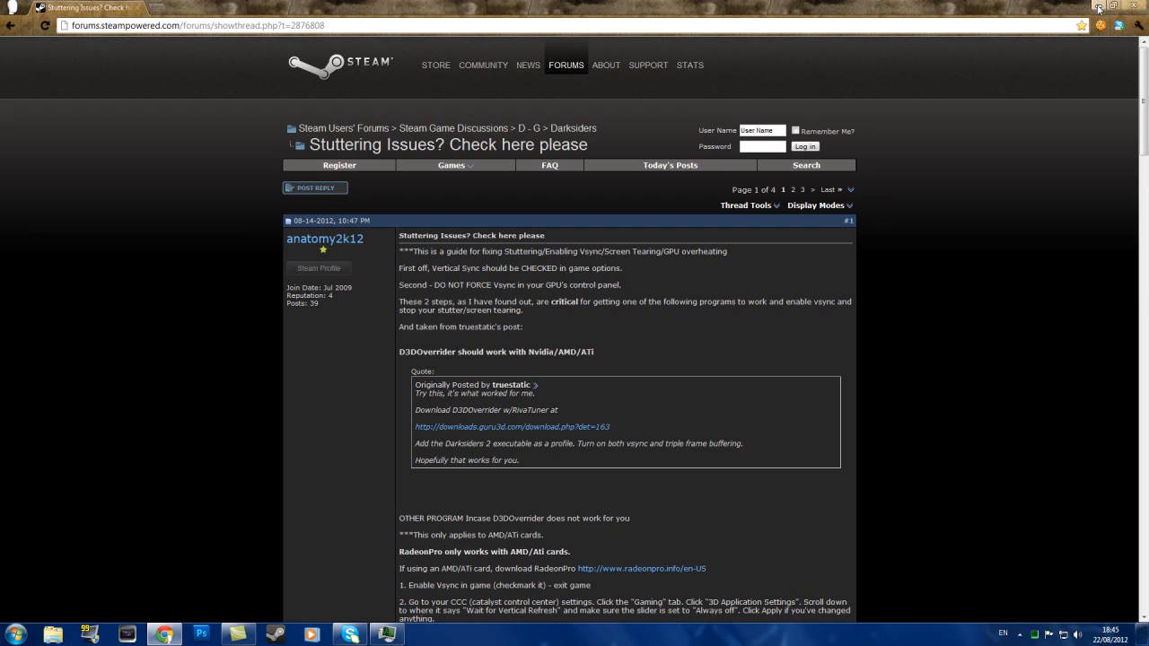
mouse_move(992, 63)
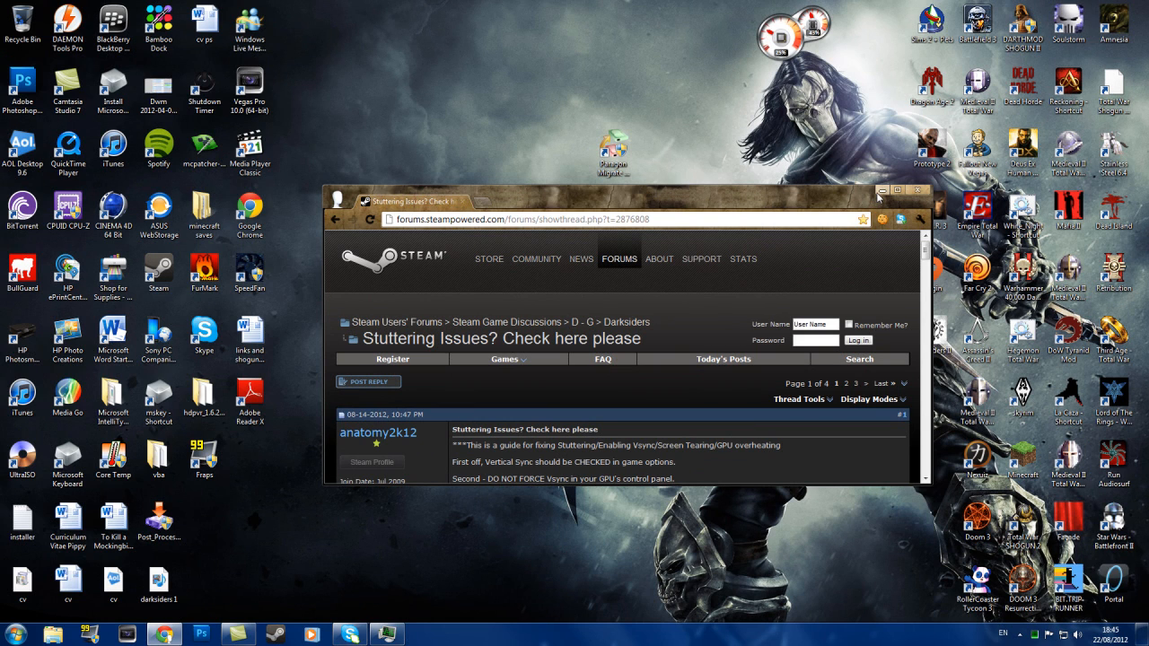
click(898, 191)
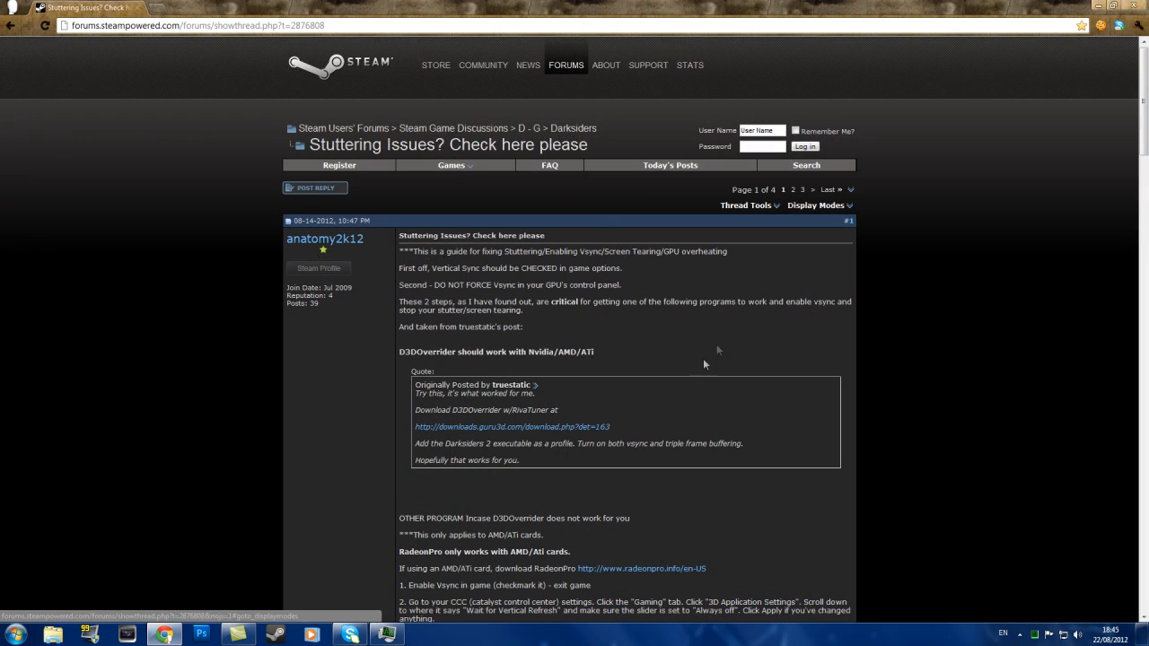
mouse_move(518, 433)
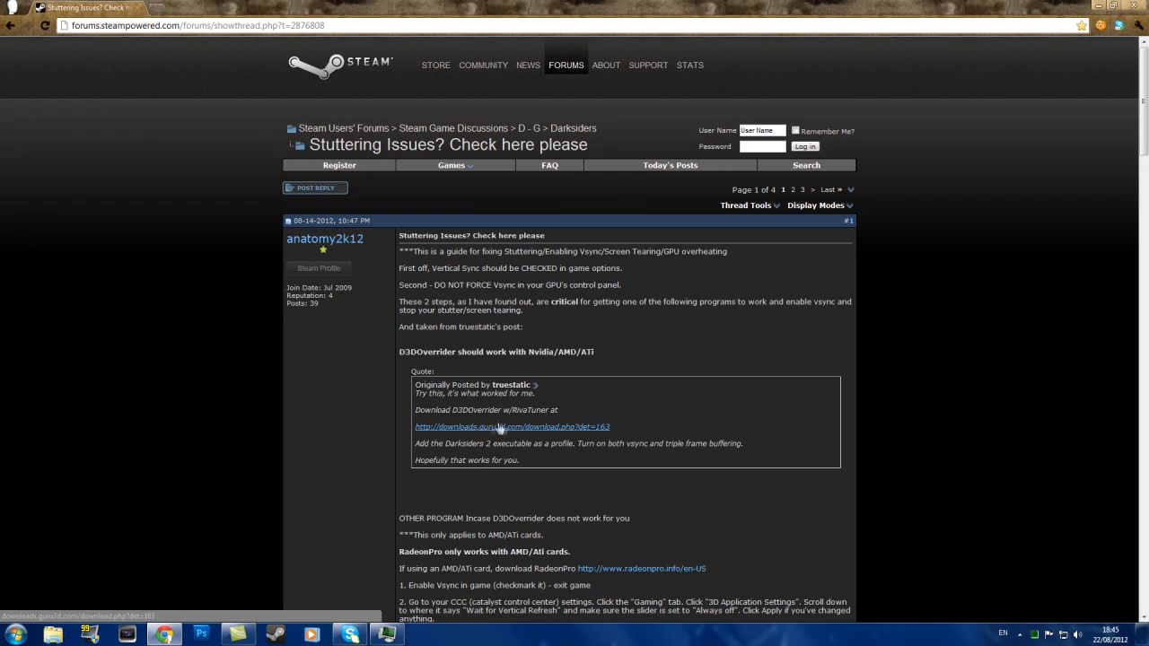
mouse_move(760, 211)
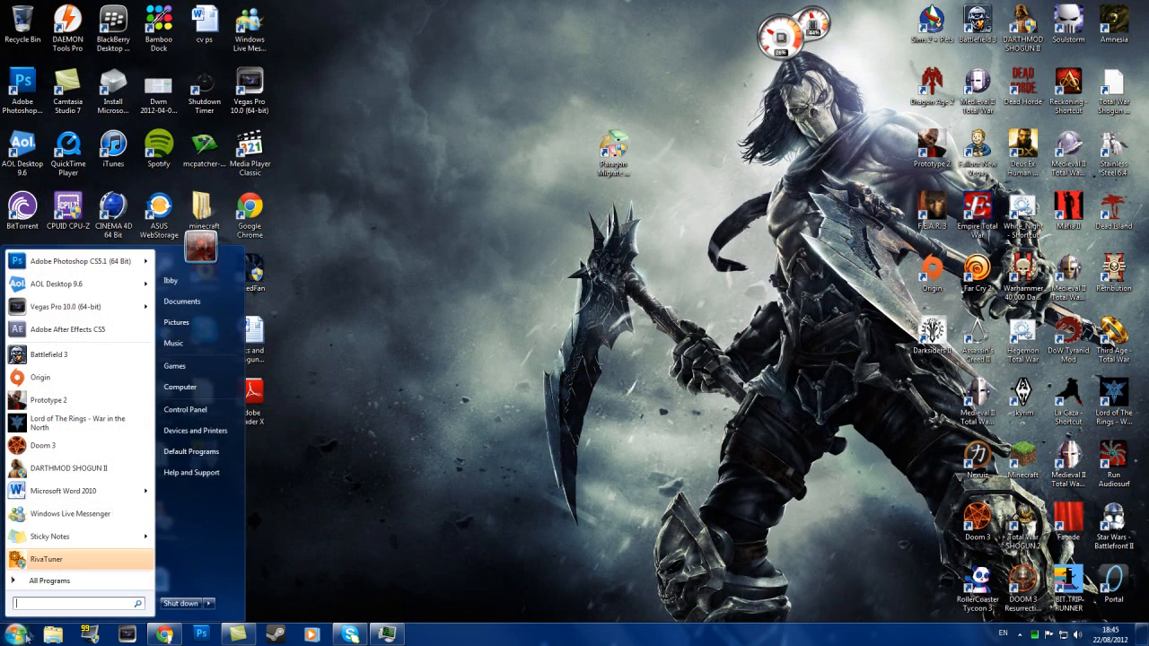
mouse_move(50, 570)
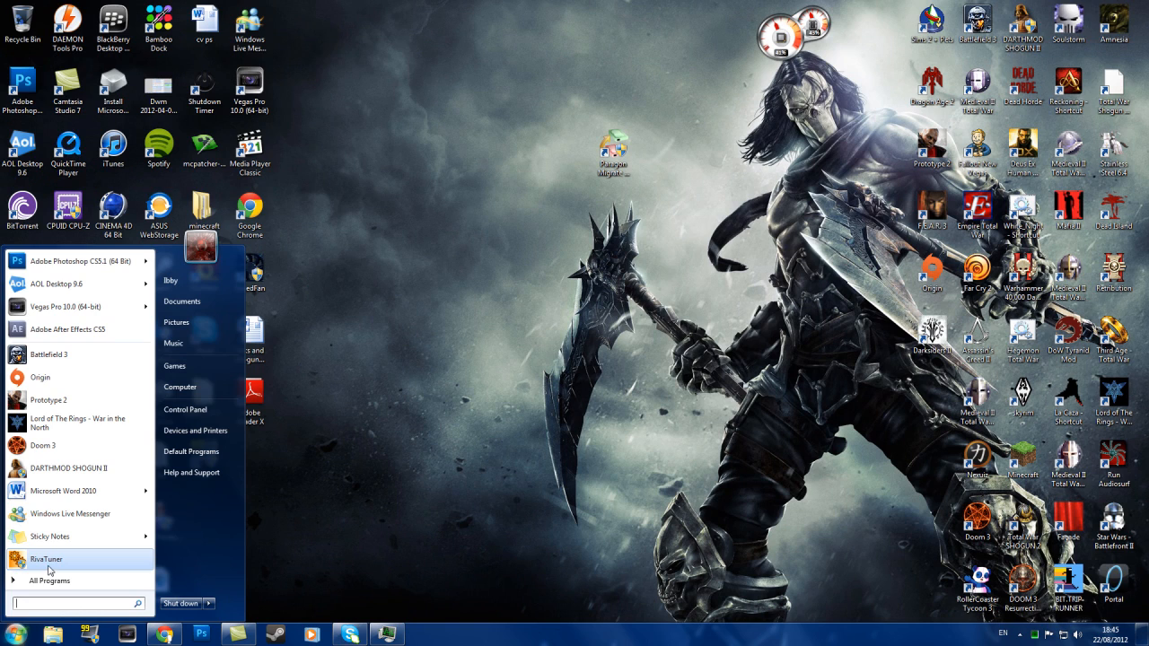
mouse_move(433, 398)
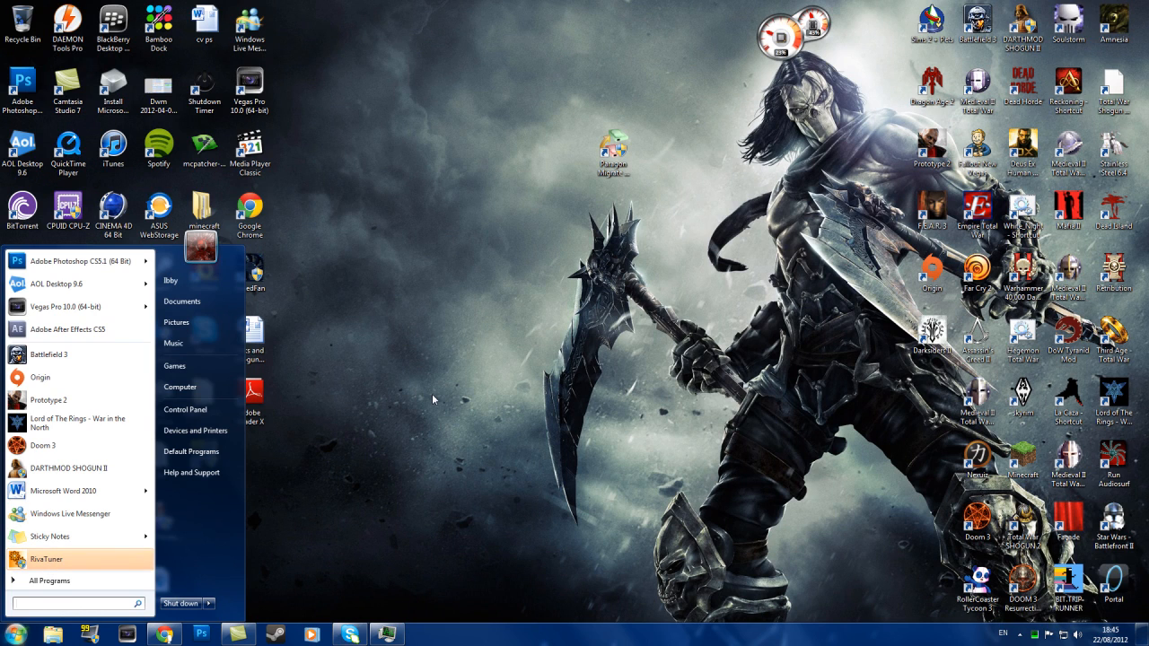
mouse_move(440, 333)
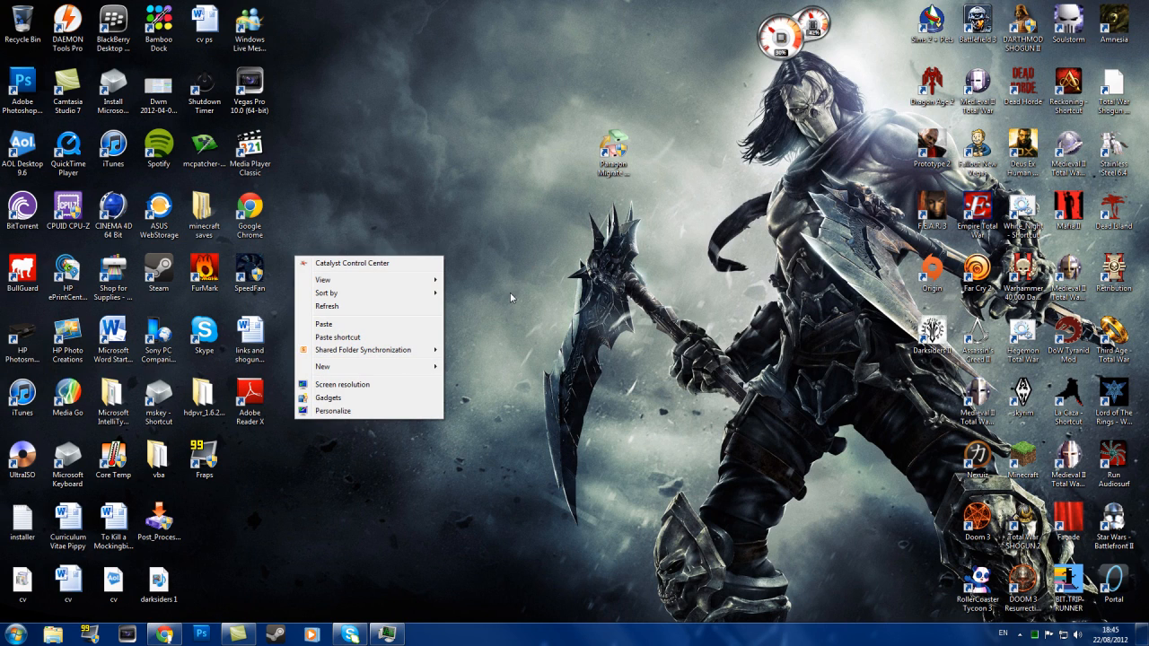
Show Task Manager's process list with D3DOverrider.exe running and move it left.
click(511, 296)
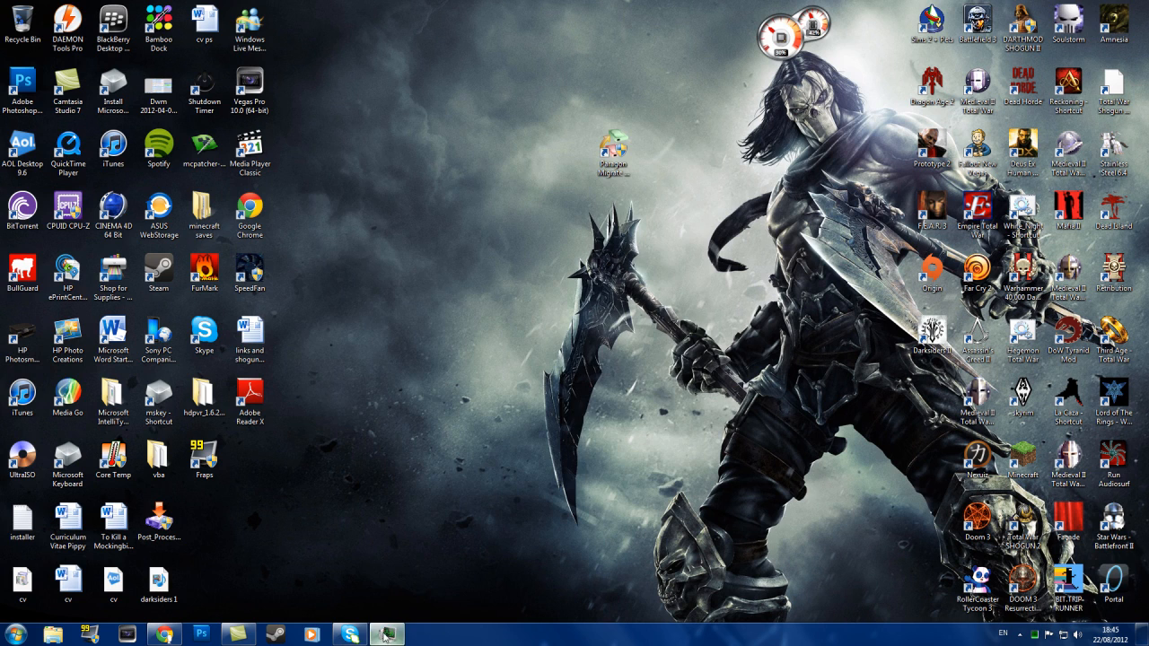
click(388, 631)
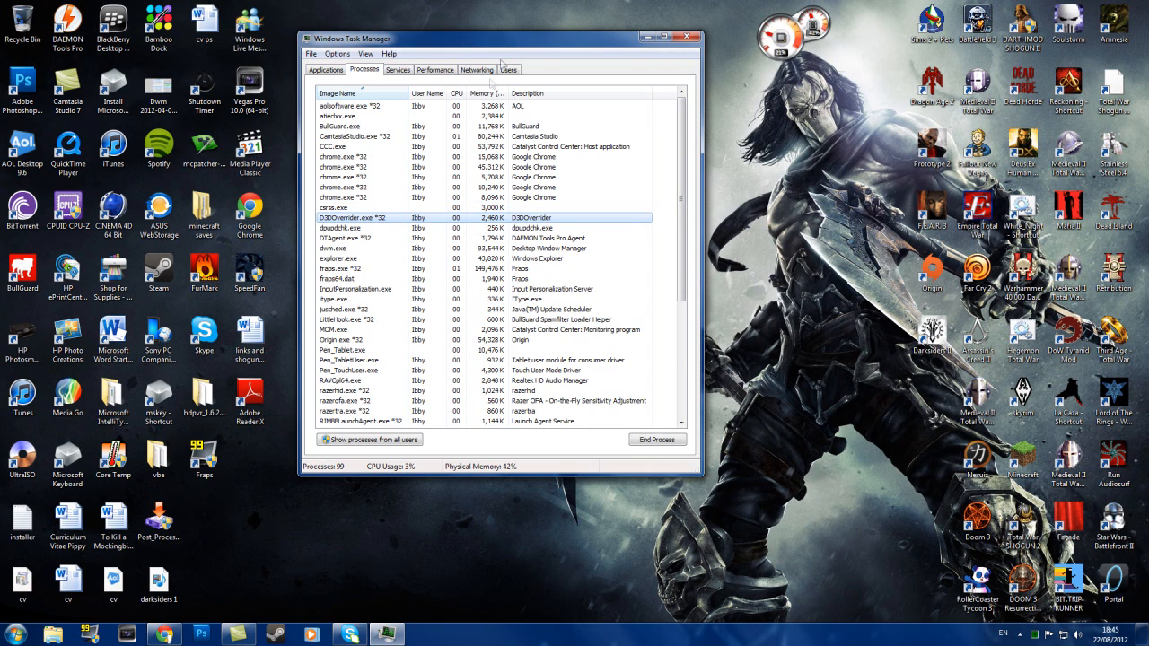
drag(498, 37, 427, 145)
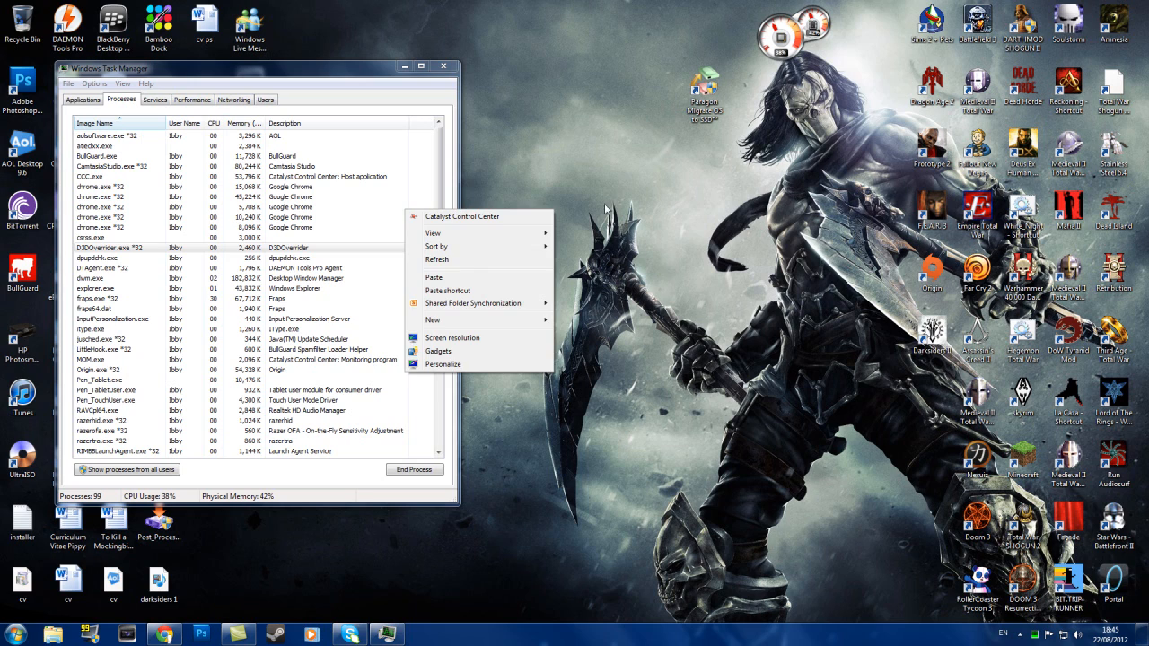
Launch AMD Catalyst Control Center from the desktop shortcut menu.
click(559, 251)
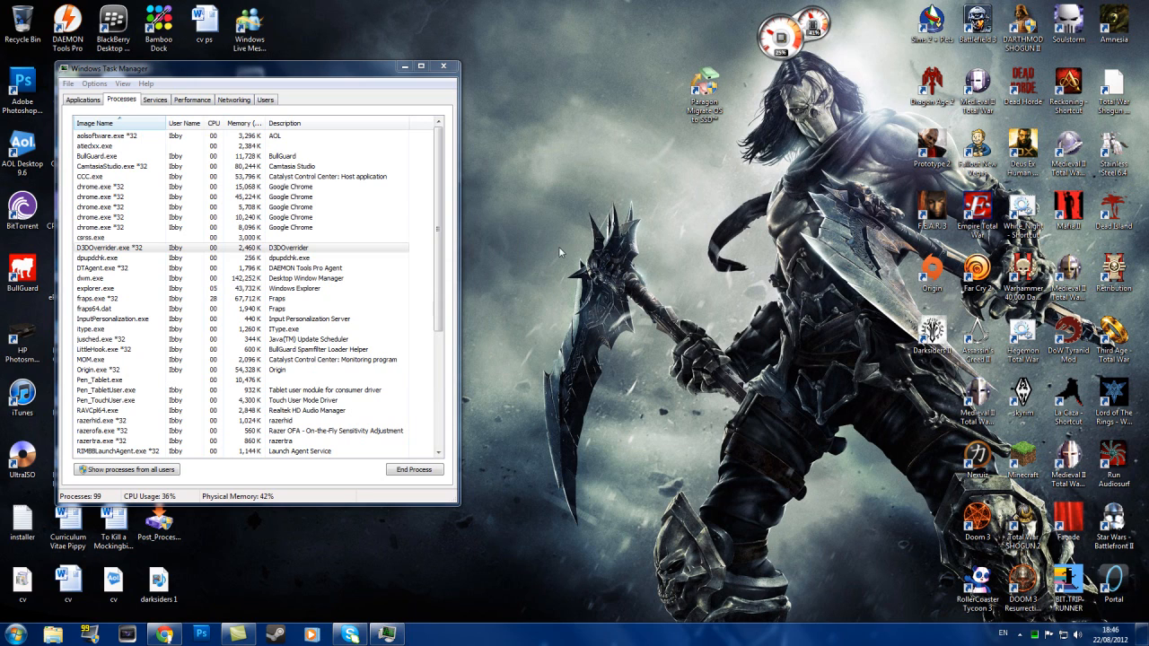
right_click(558, 251)
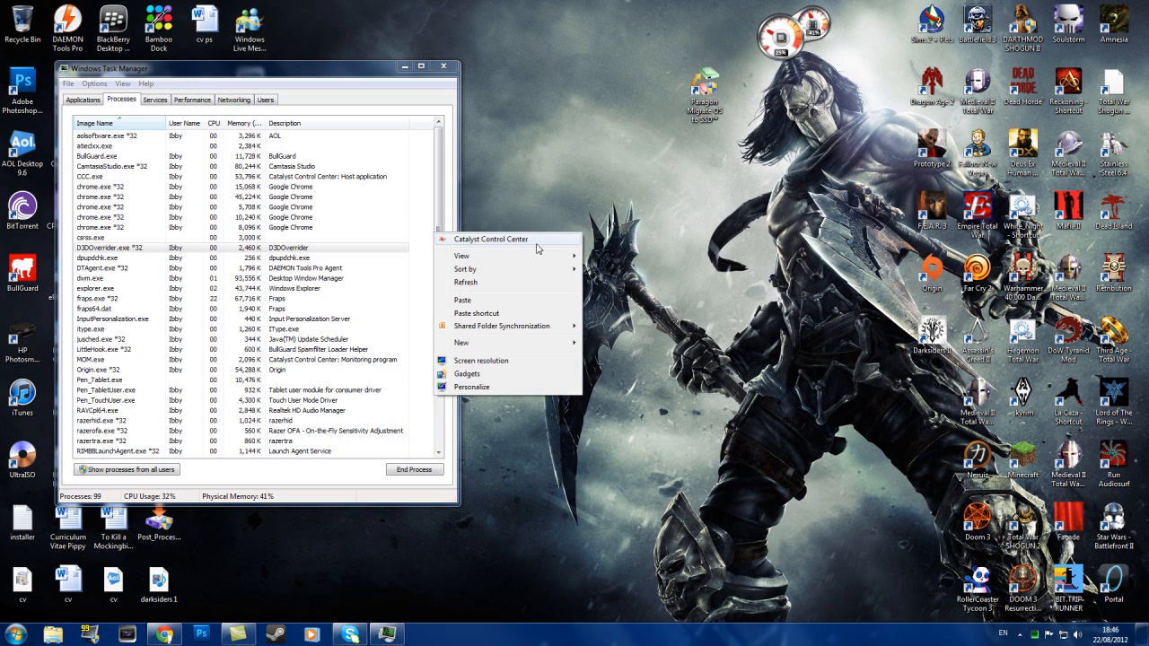
click(492, 239)
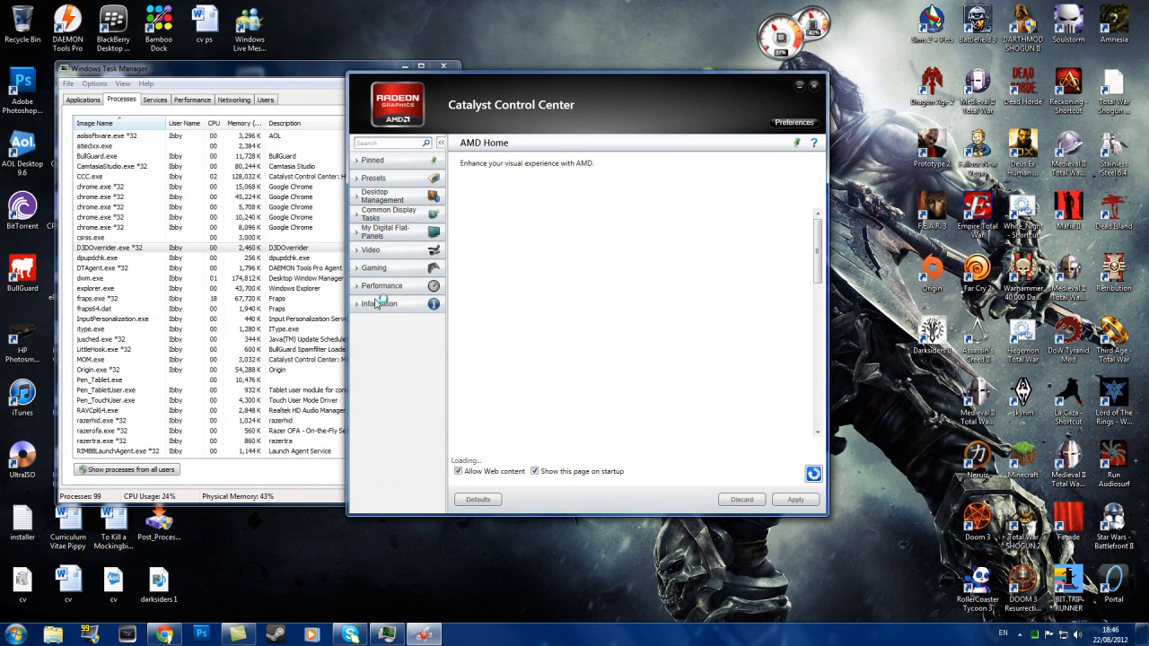
Open Gaming > 3D Application Settings and check the profiles, keeping New Application.
click(374, 268)
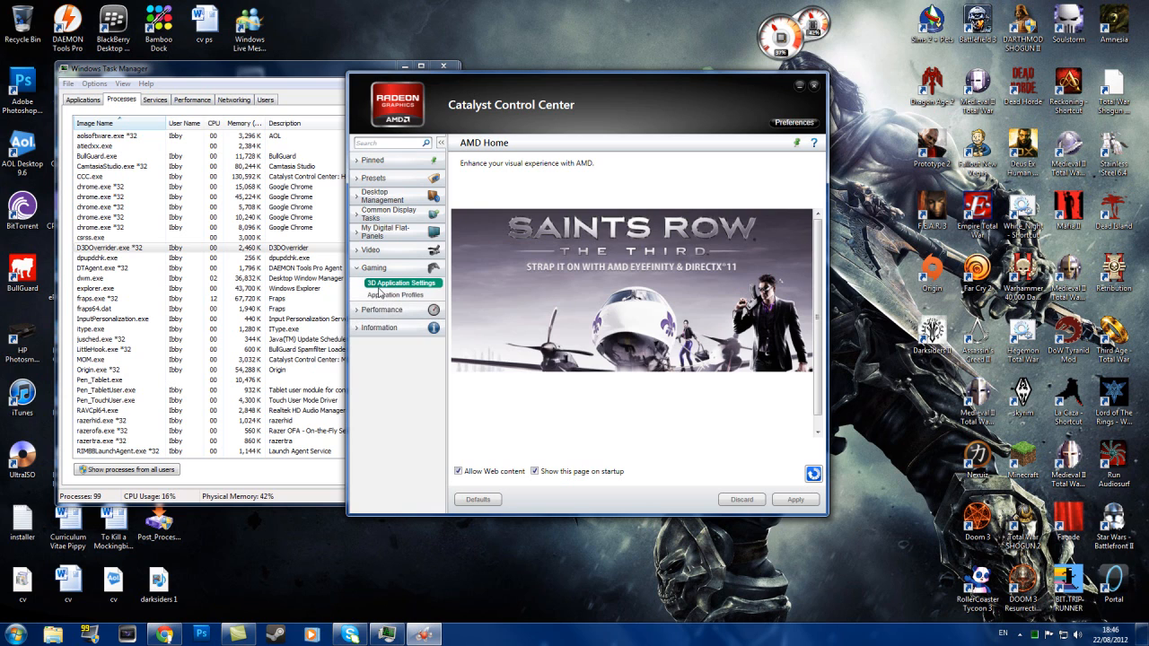
click(399, 283)
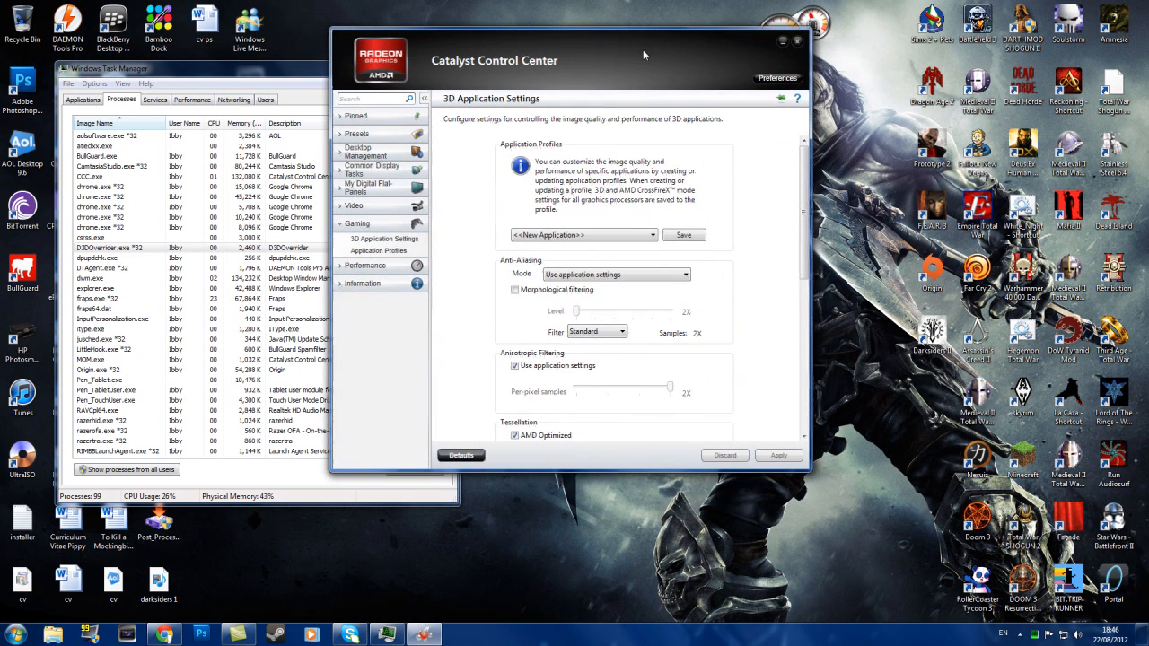
scroll(down, 3)
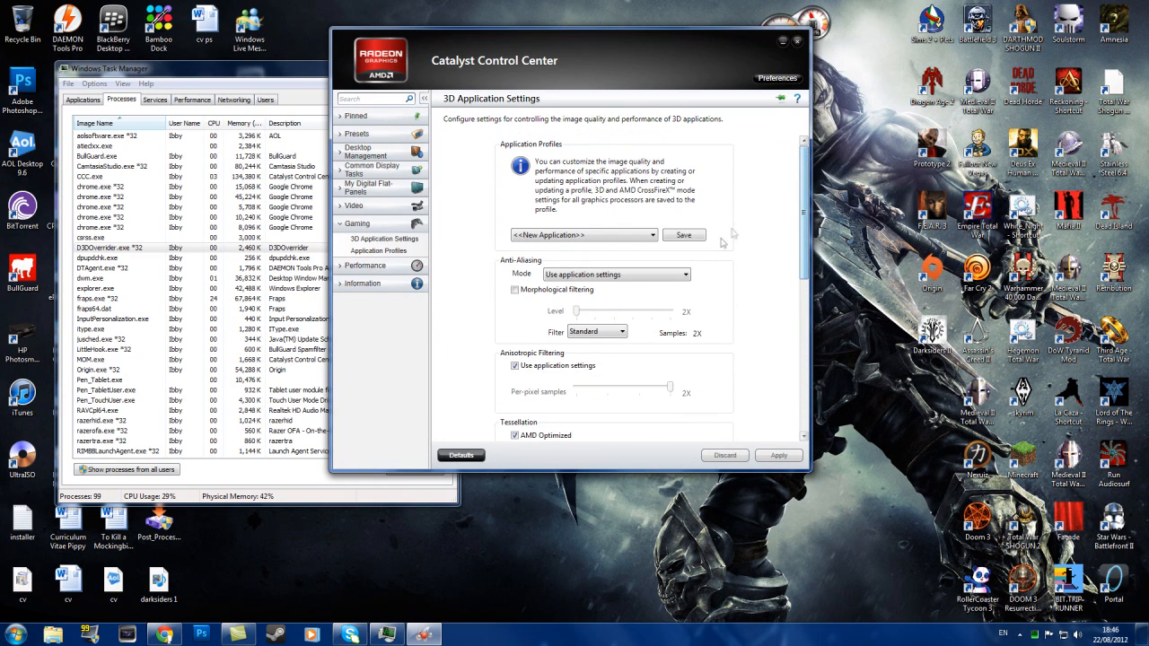
click(647, 235)
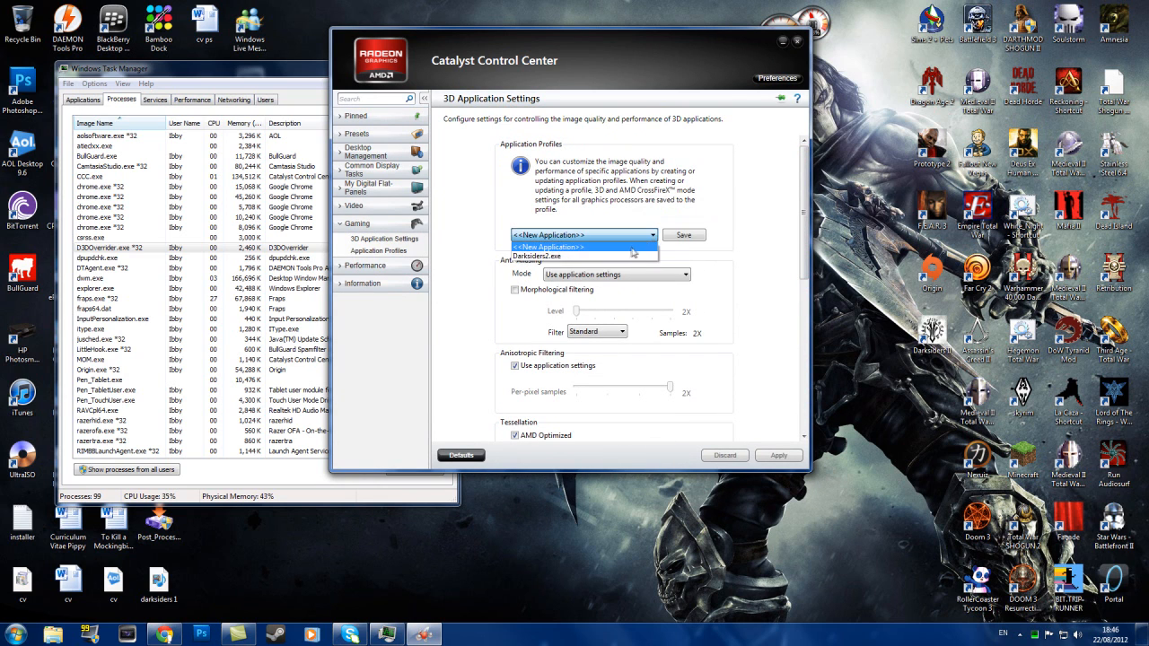
click(583, 234)
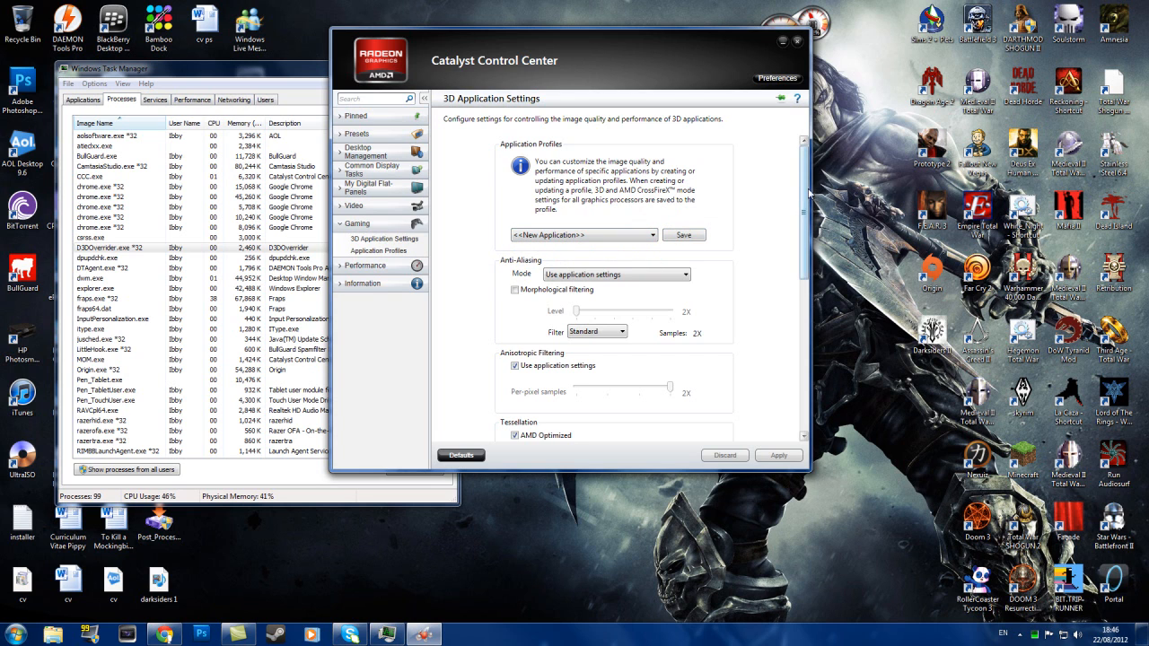
scroll(down, 3)
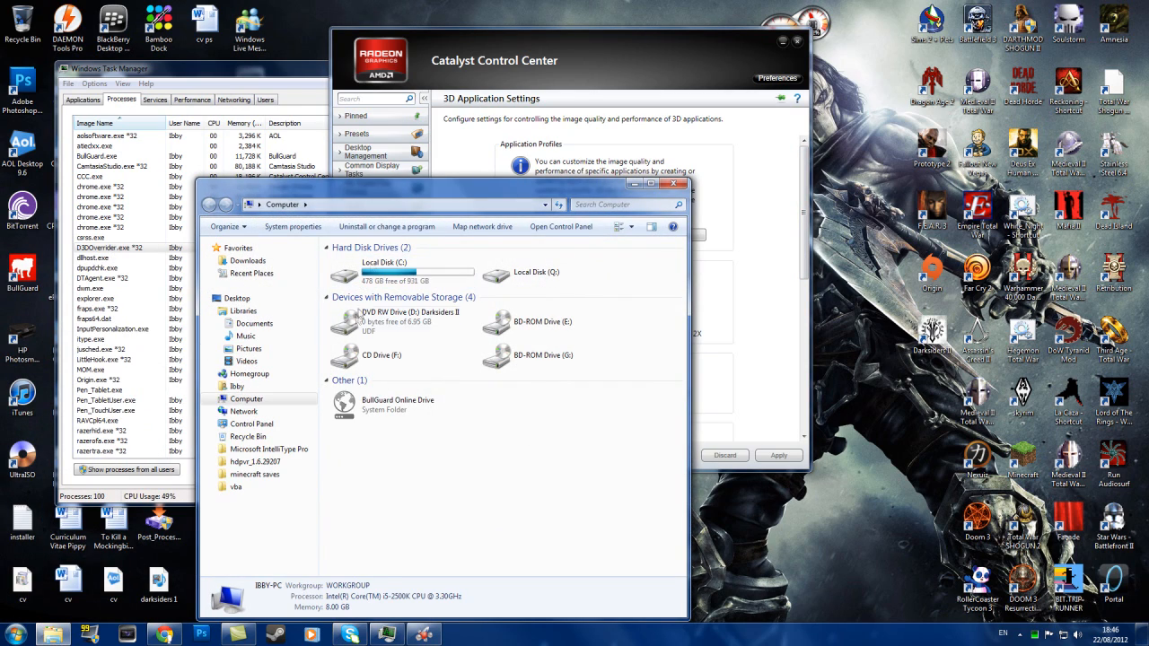
Browse from Local Disk C: through Program Files (x86) toward the Steam games folder.
double_click(384, 268)
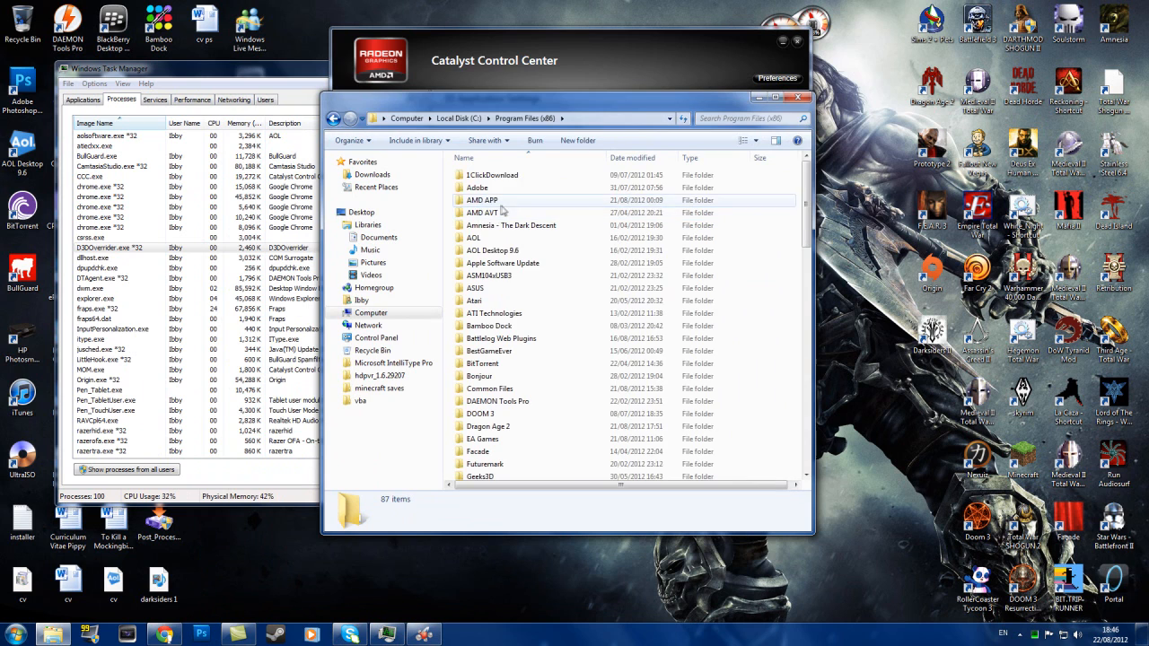
scroll(down, 3)
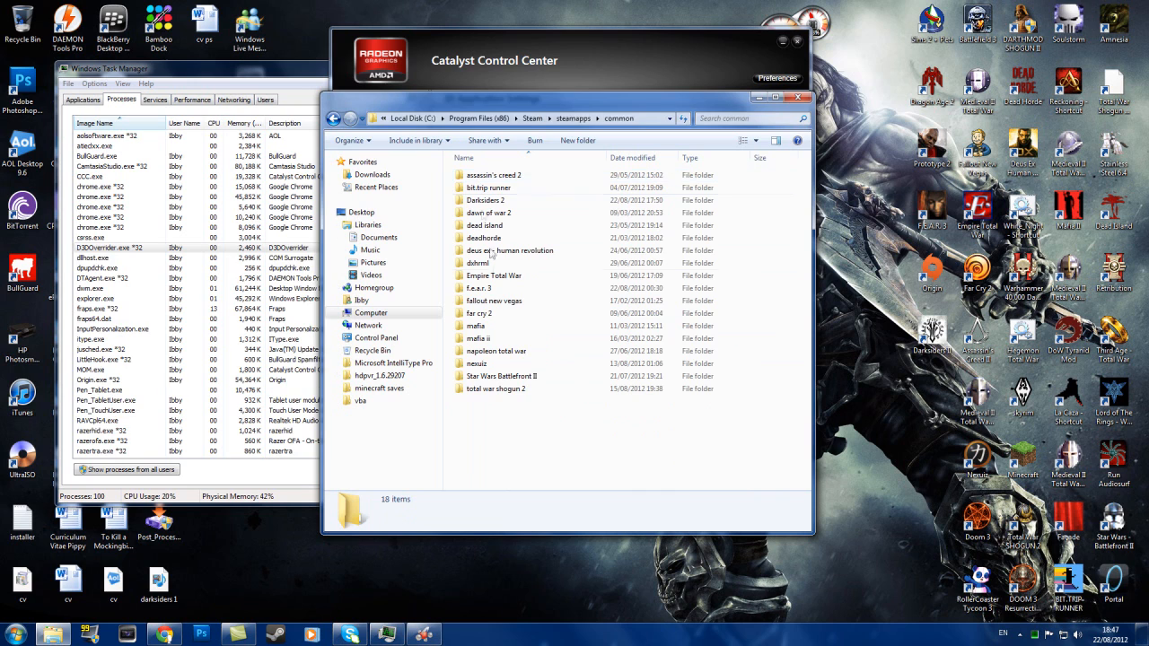
double_click(486, 200)
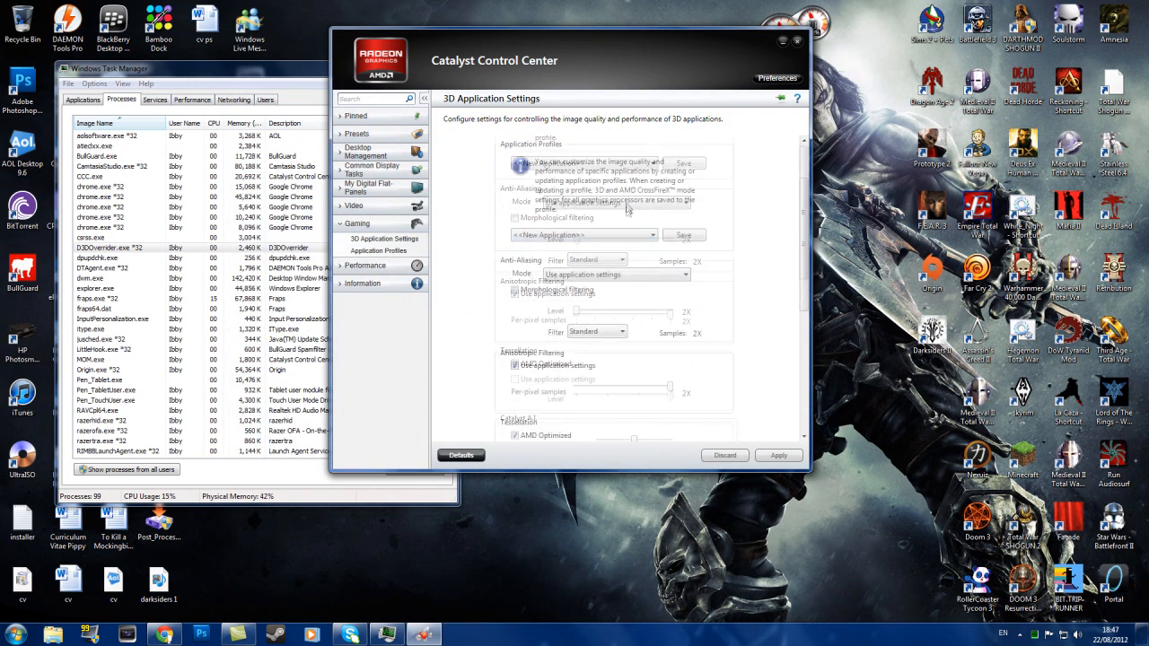
scroll(down, 3)
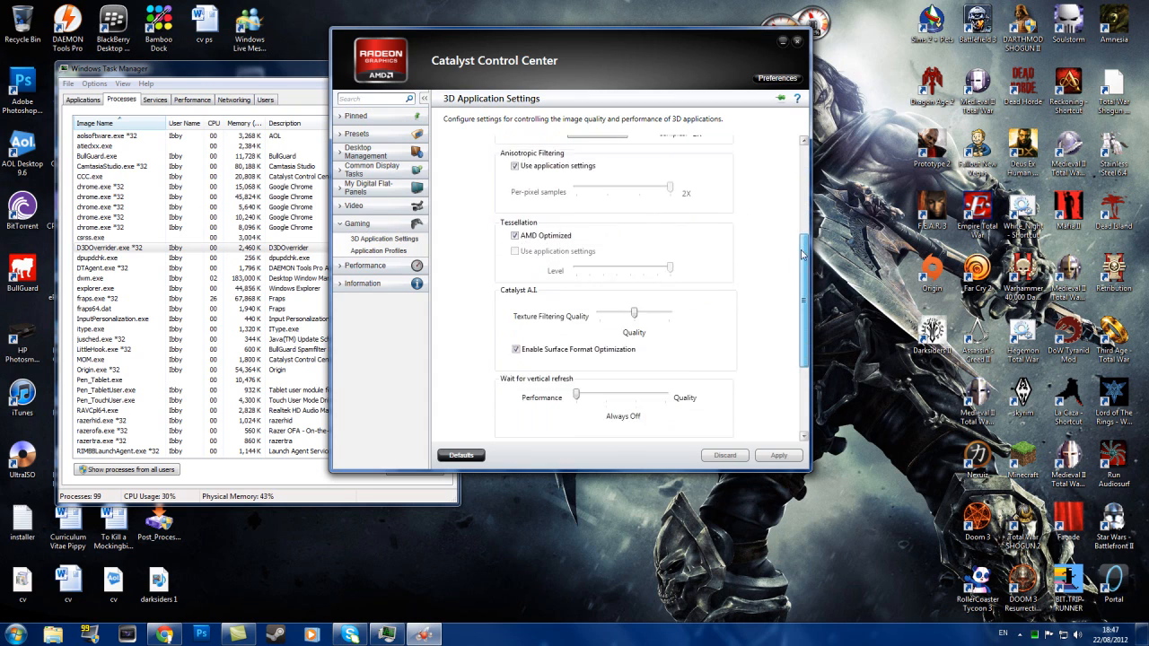
scroll(down, 3)
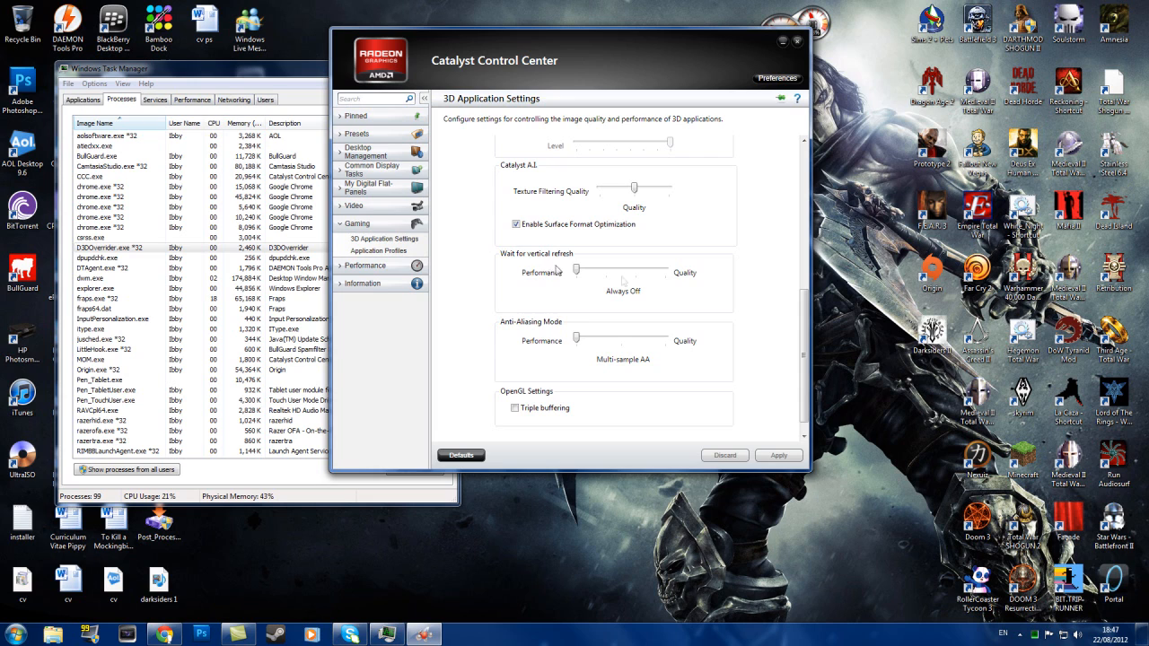
mouse_move(524, 417)
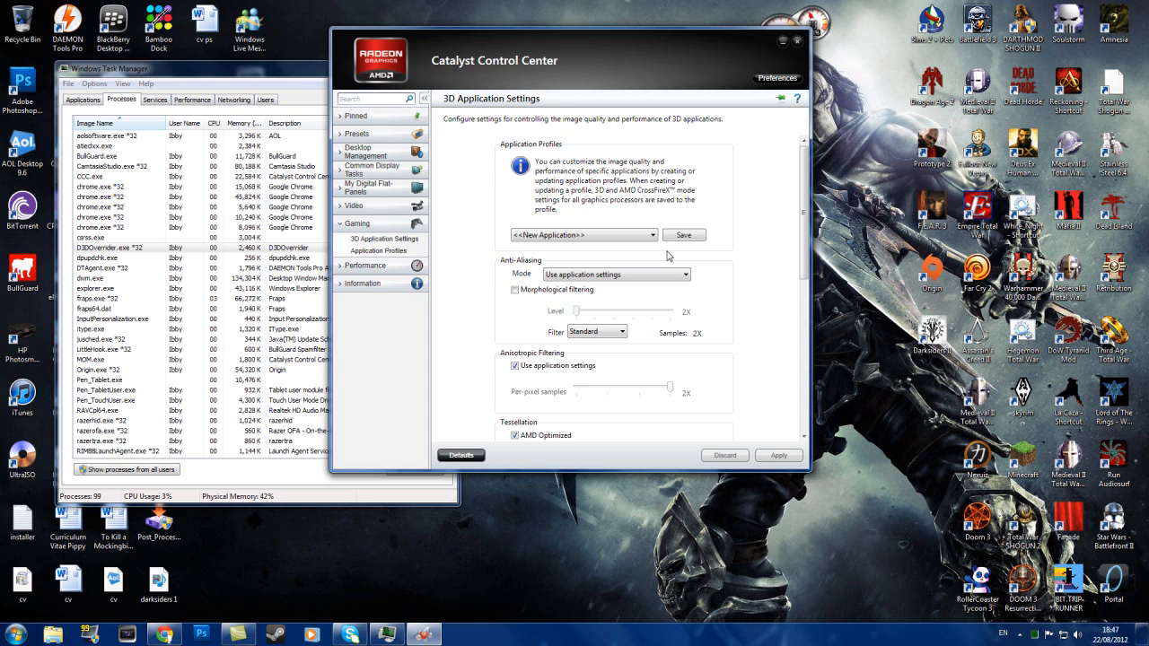
mouse_move(753, 107)
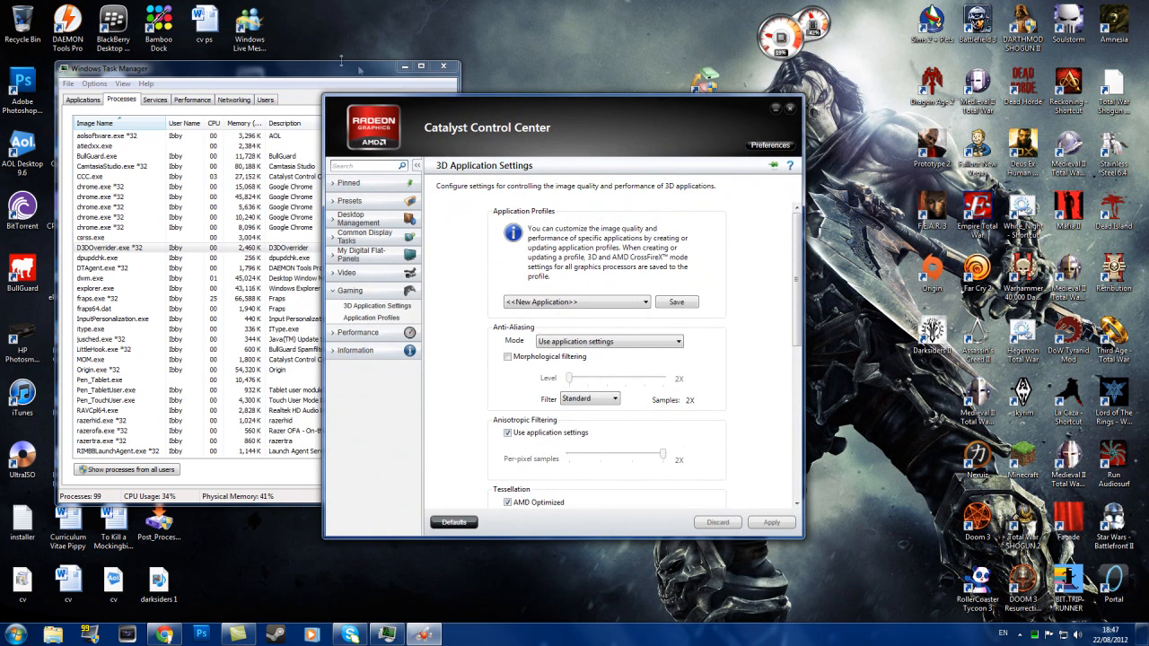
Close Task Manager and reposition the Catalyst Control Center window.
click(444, 65)
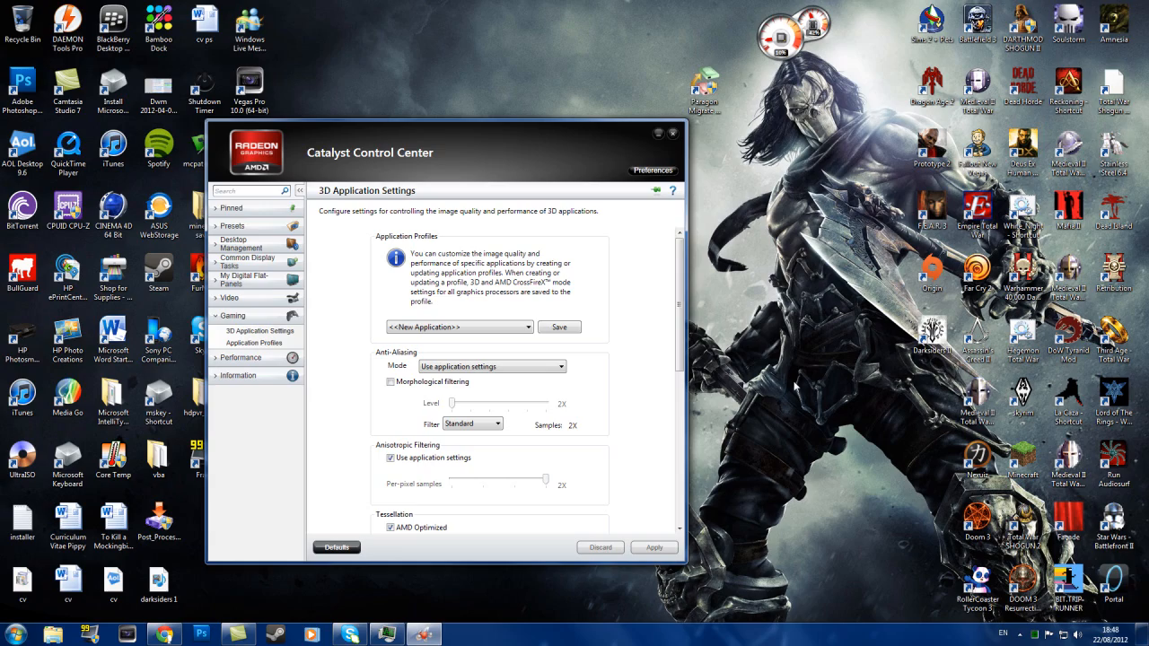
mouse_move(521, 141)
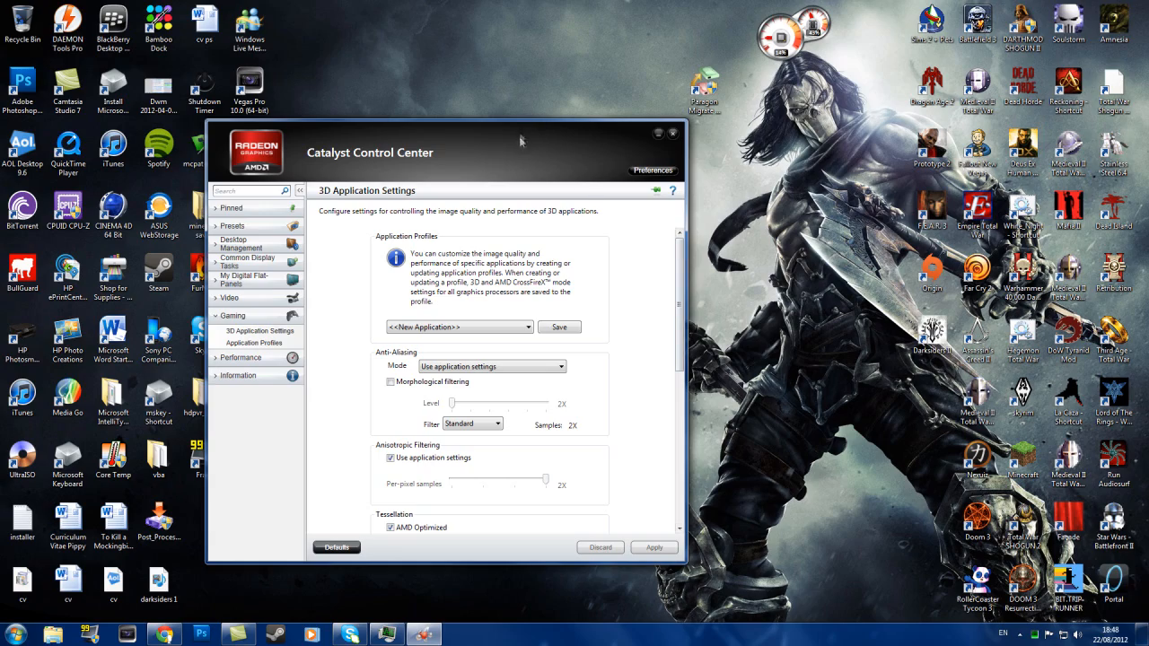
drag(520, 141, 606, 170)
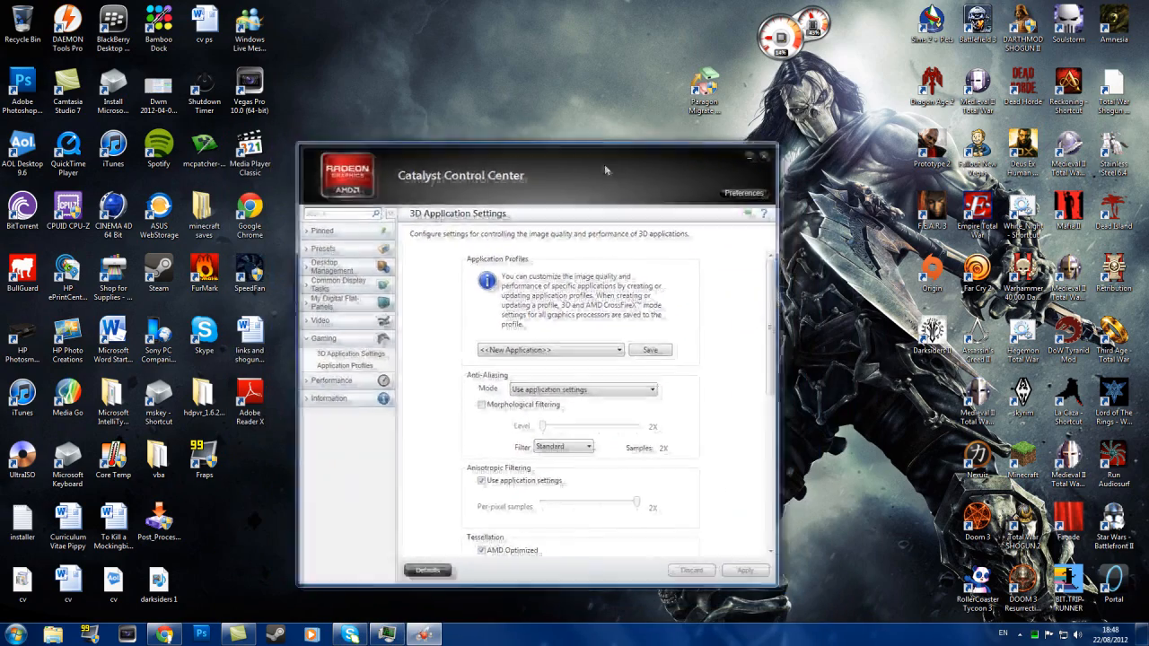
drag(605, 170, 583, 127)
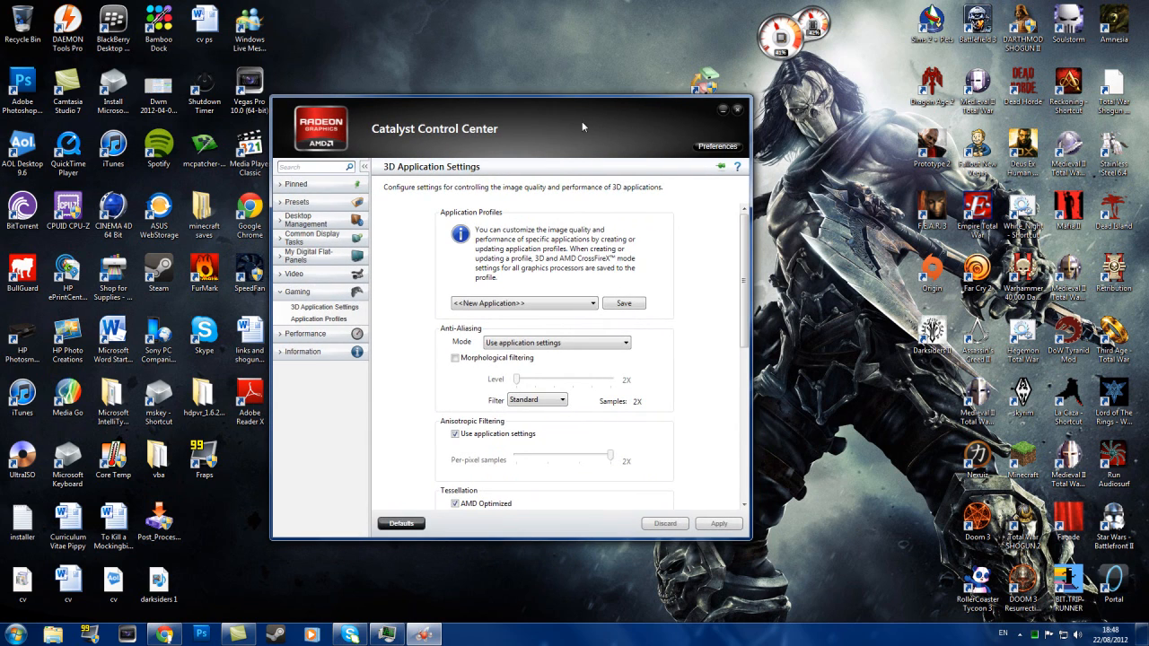
mouse_move(654, 120)
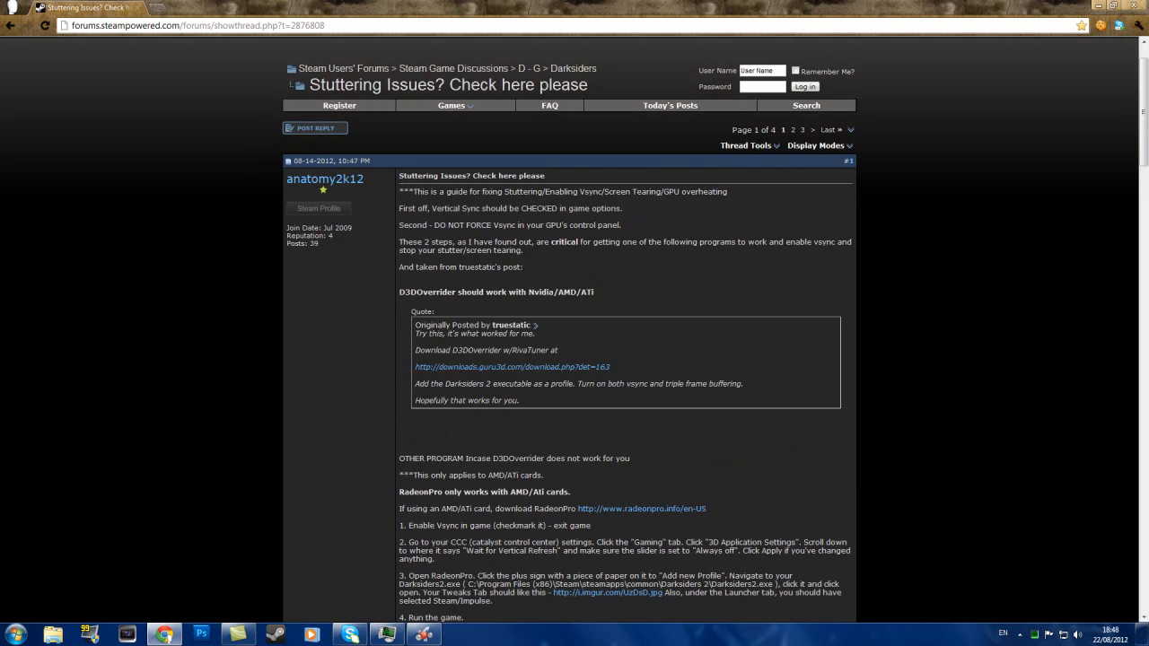
Scroll the Steam forum stuttering guide down to its Catalyst vertical-refresh step.
scroll(down, 3)
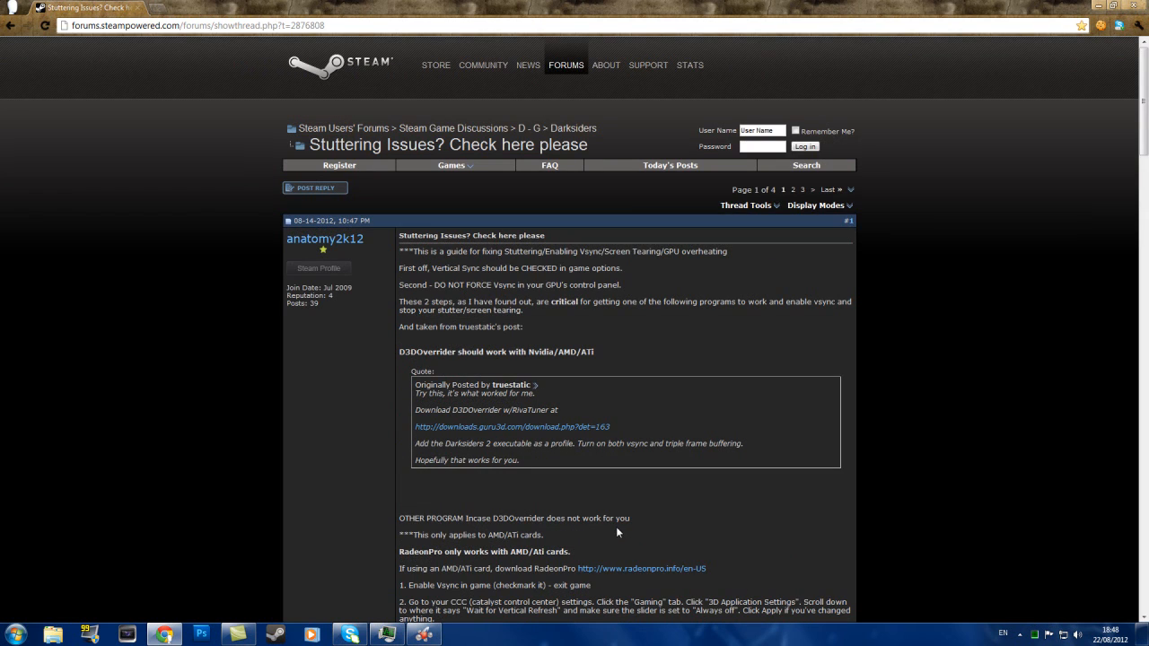
scroll(down, 3)
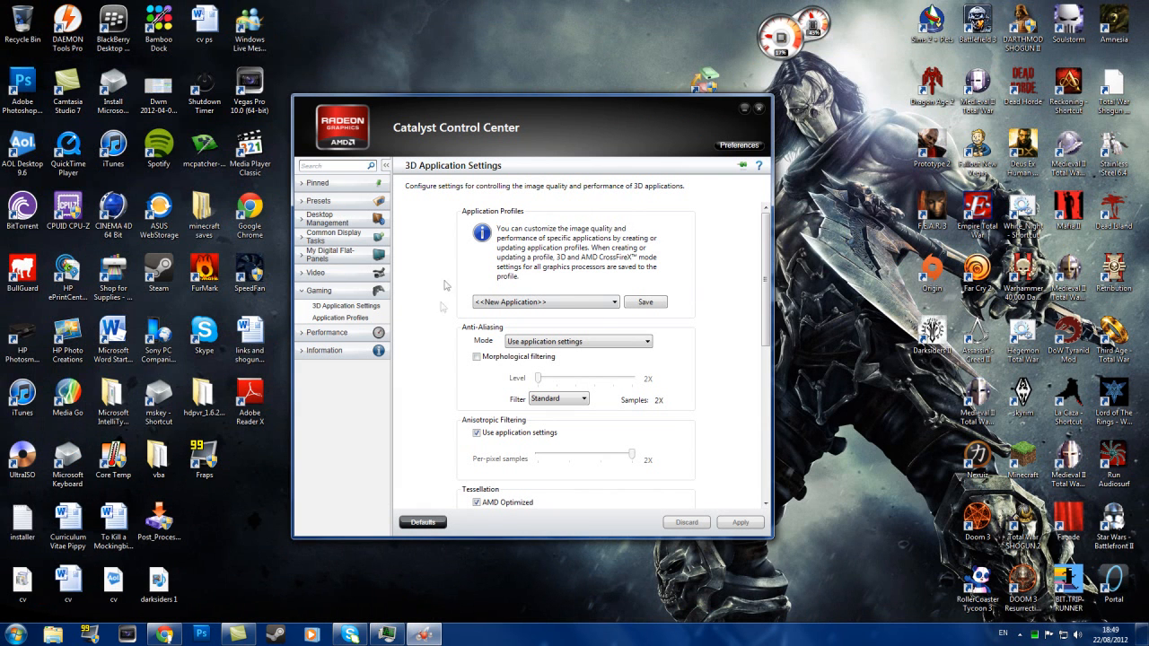
mouse_move(489, 339)
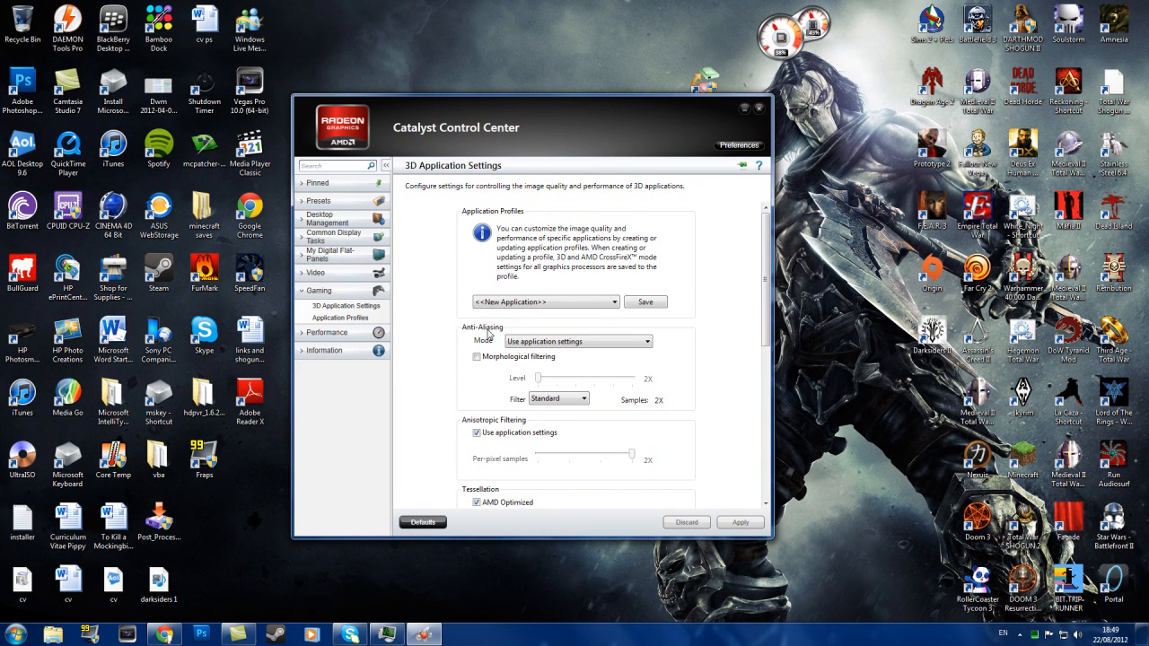
drag(534, 106, 583, 144)
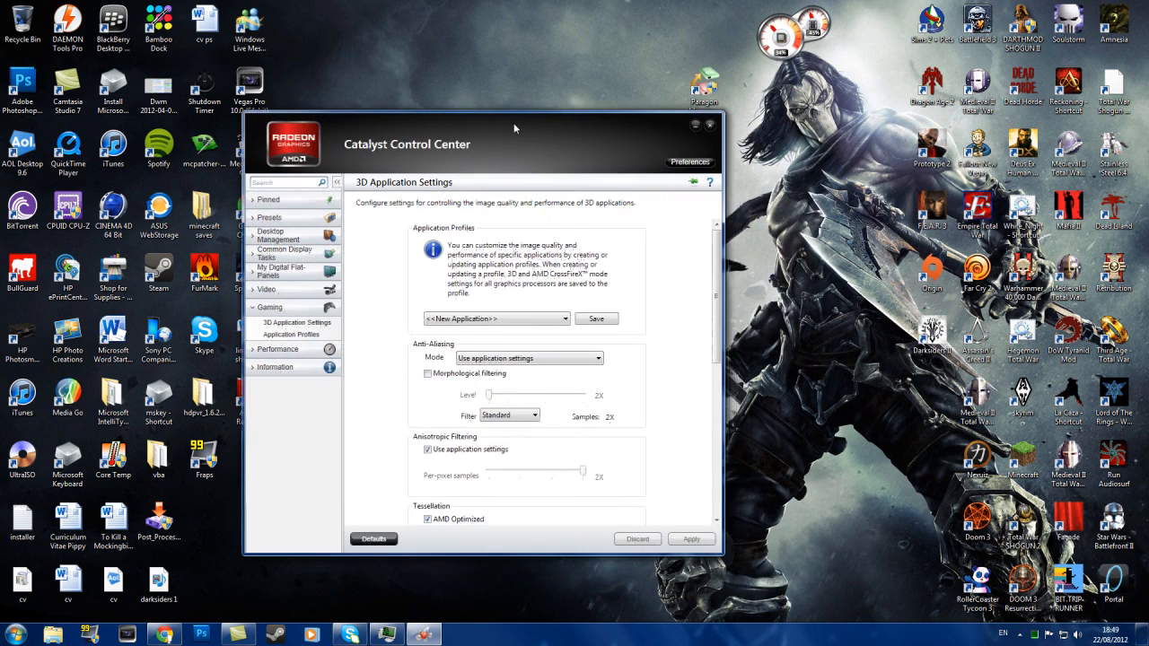
mouse_move(210, 584)
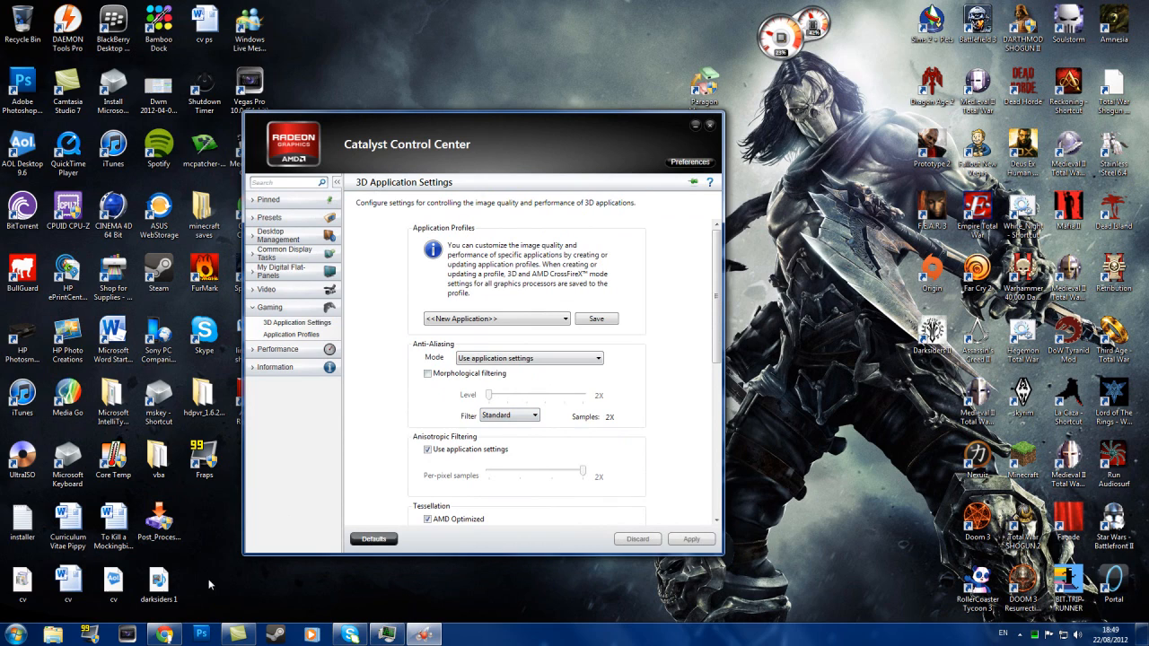
mouse_move(514, 258)
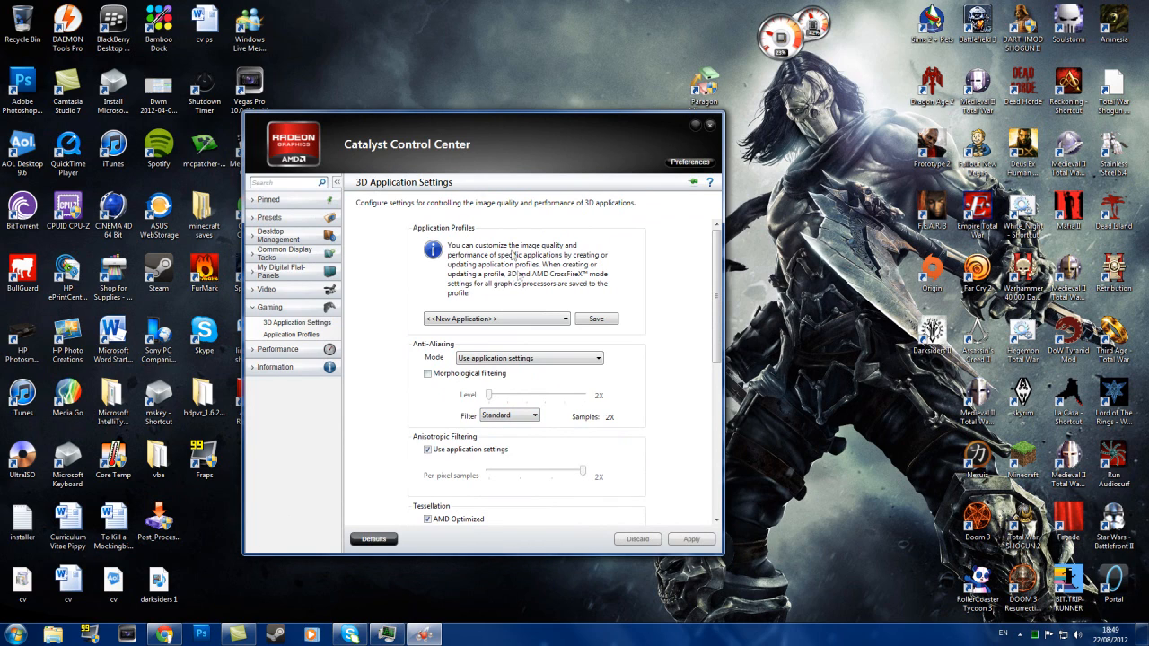
mouse_move(473, 145)
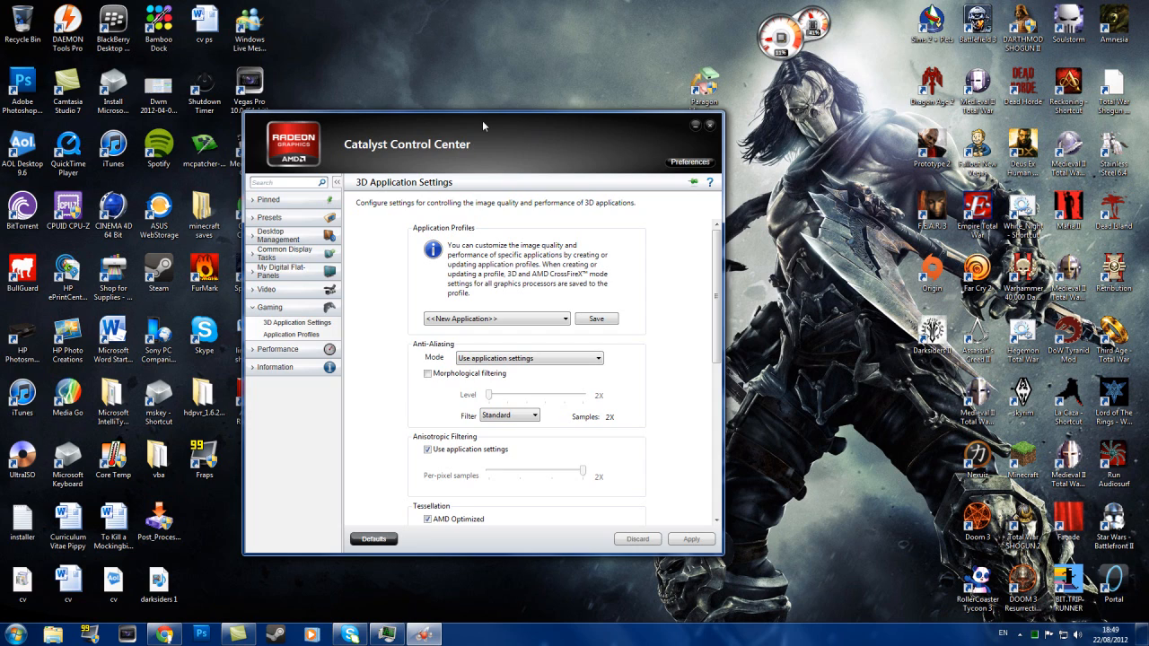
drag(485, 124, 422, 88)
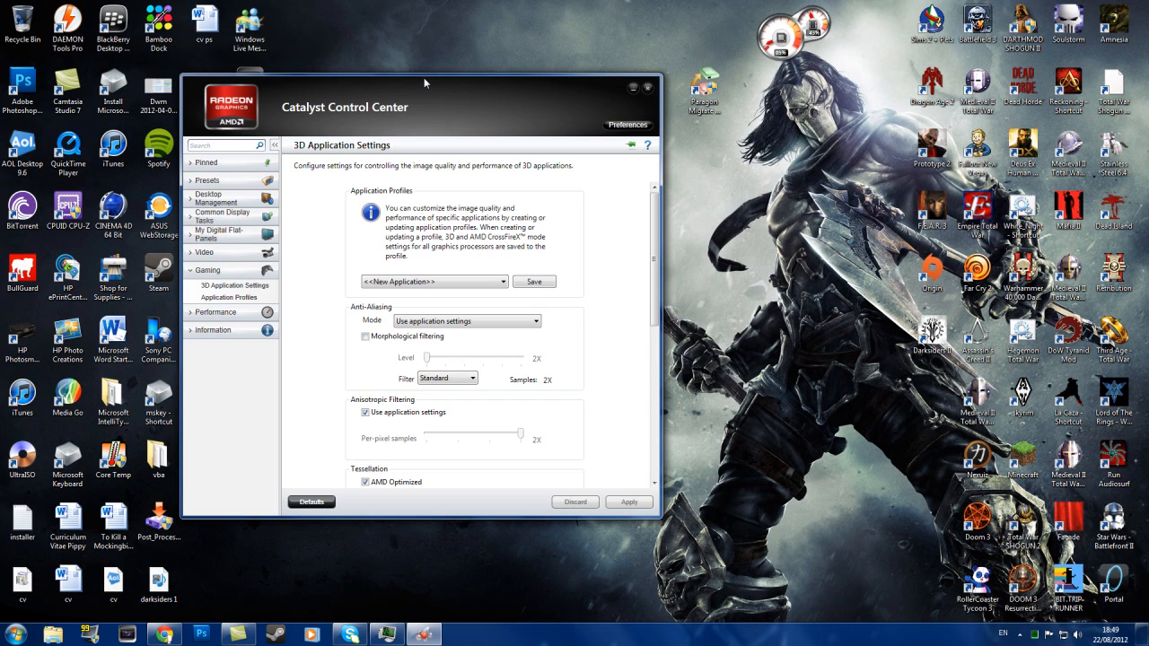
mouse_move(554, 61)
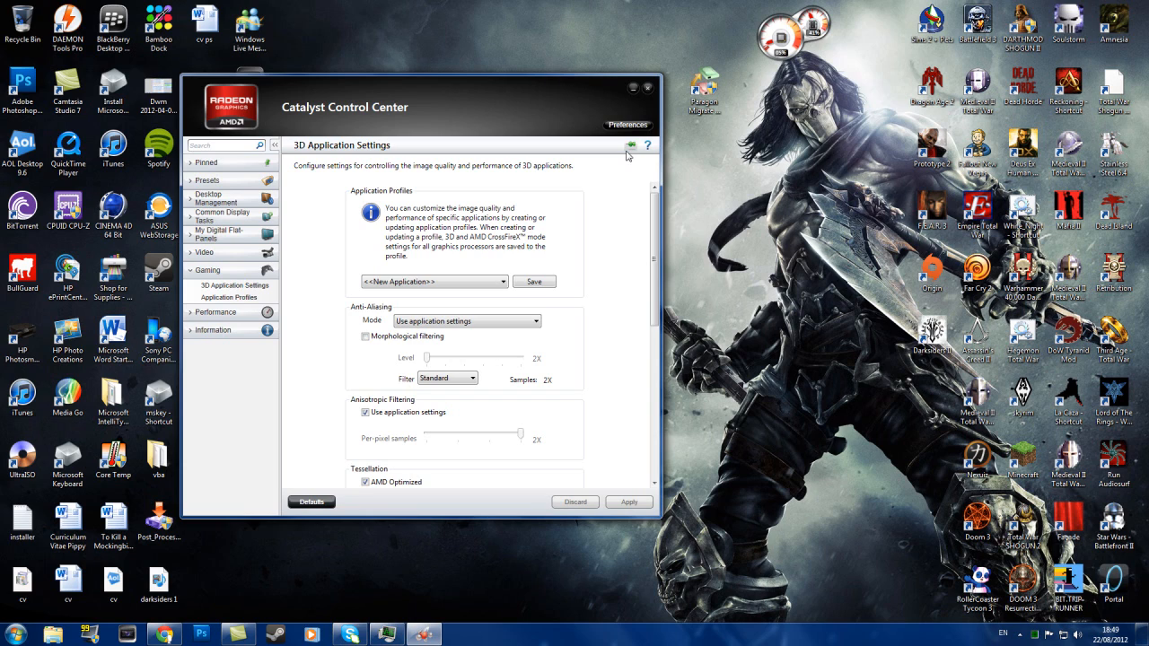
mouse_move(648, 92)
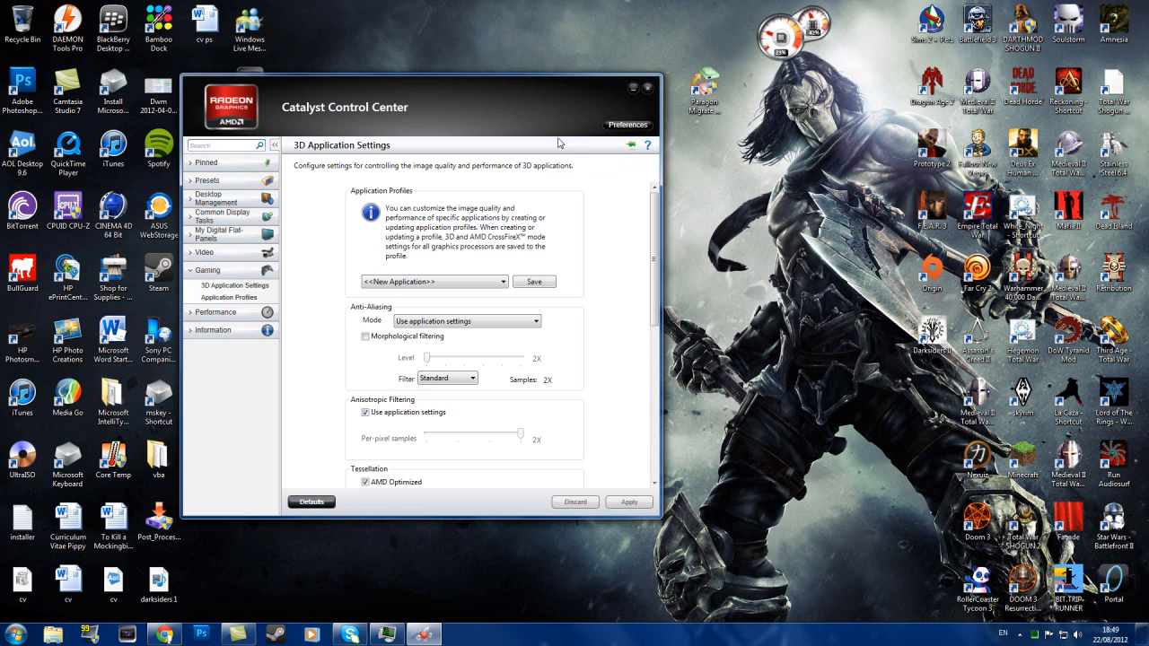
mouse_move(565, 132)
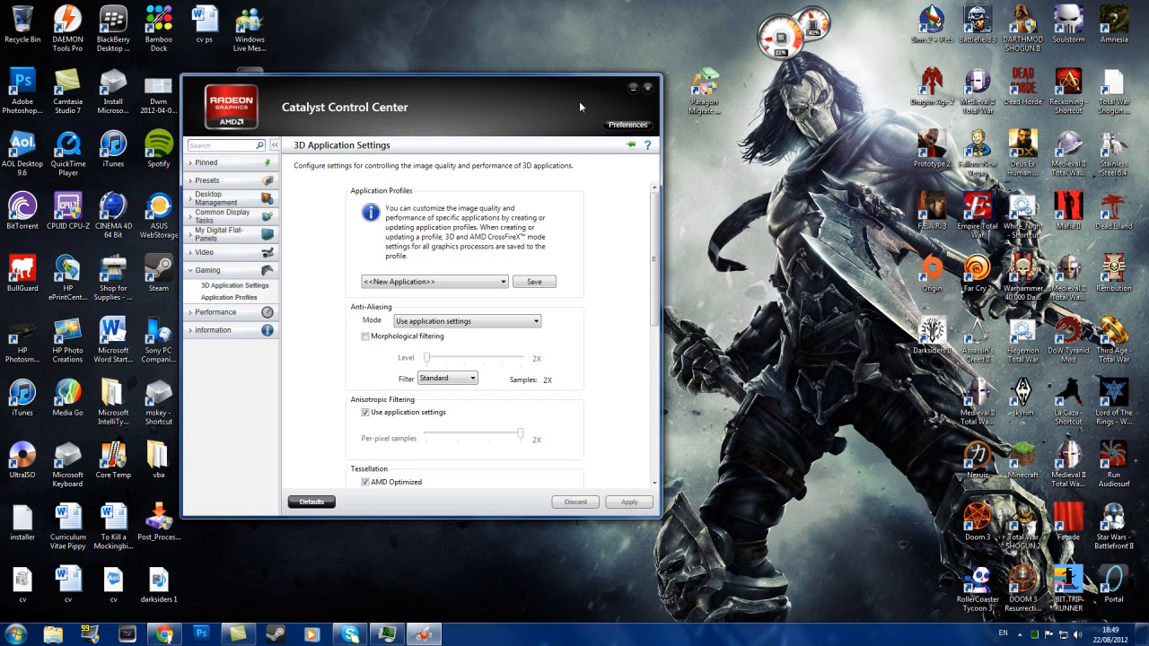
mouse_move(532, 165)
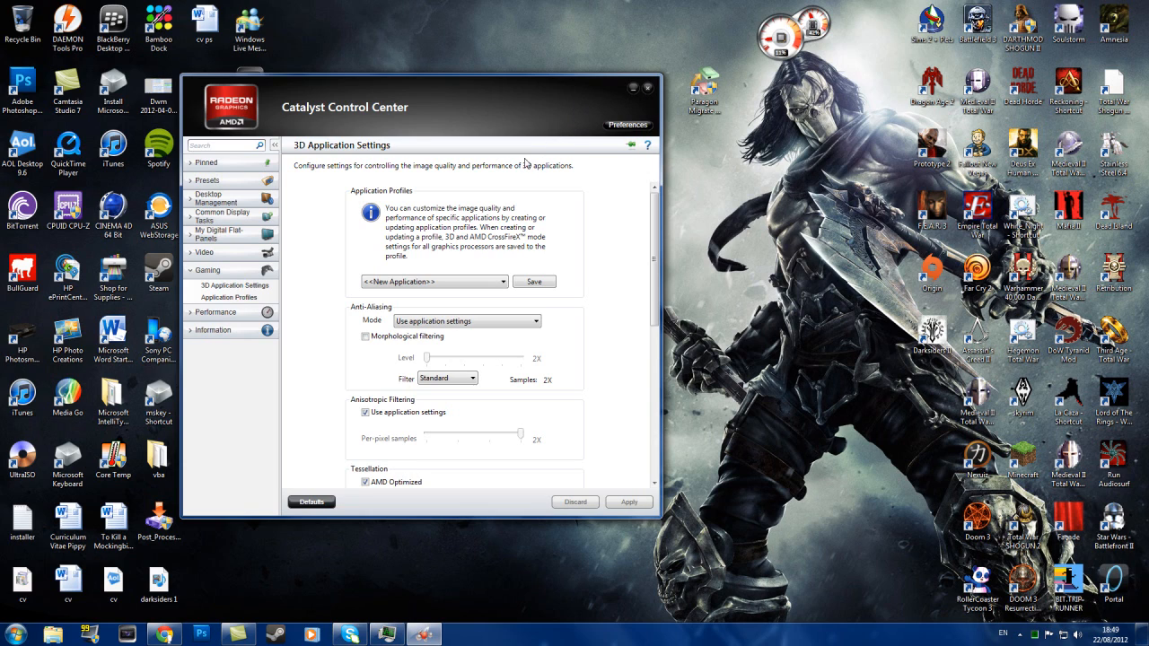